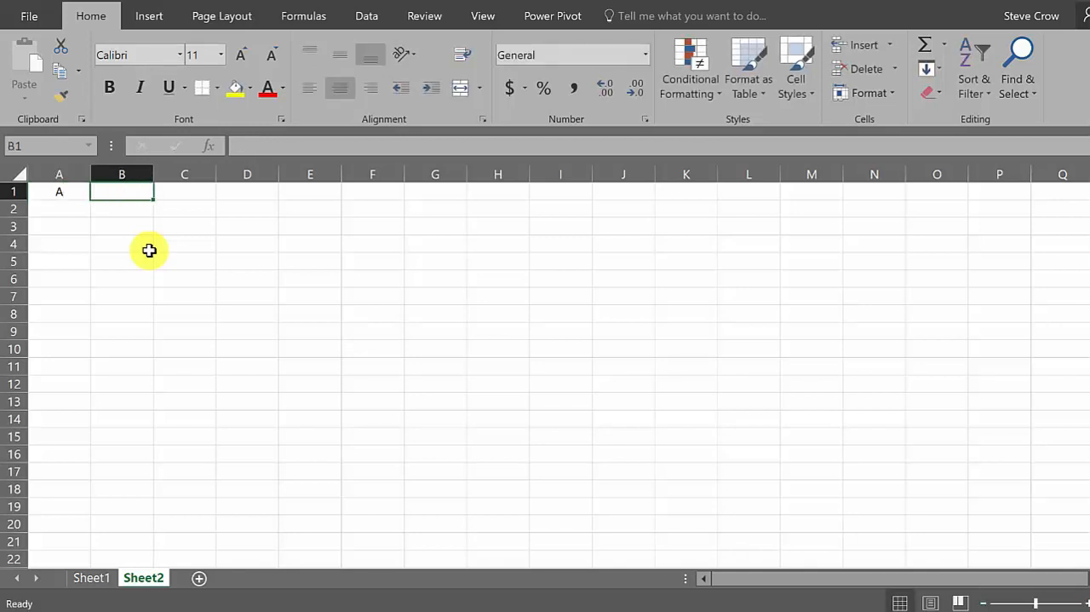
Enter A, 1, 3, 4 across row 1 and B2, 2, 7, -5 across row 2.
{"action": "type", "text": "1"}
{"action": "left_click", "coordinate": [247, 192]}
{"action": "type", "text": "4"}
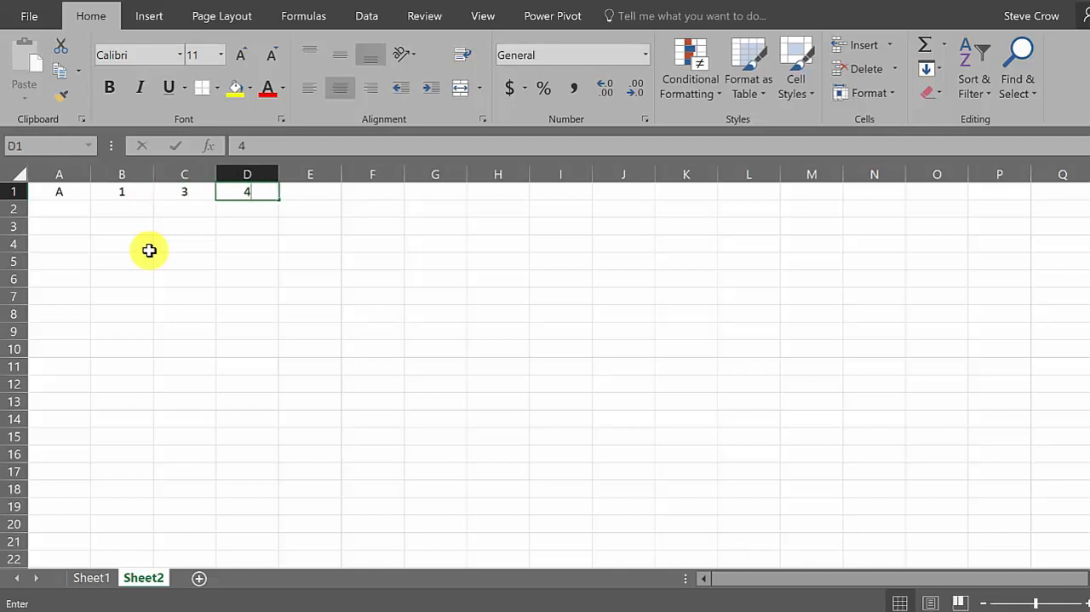
{"action": "key", "text": "Return"}
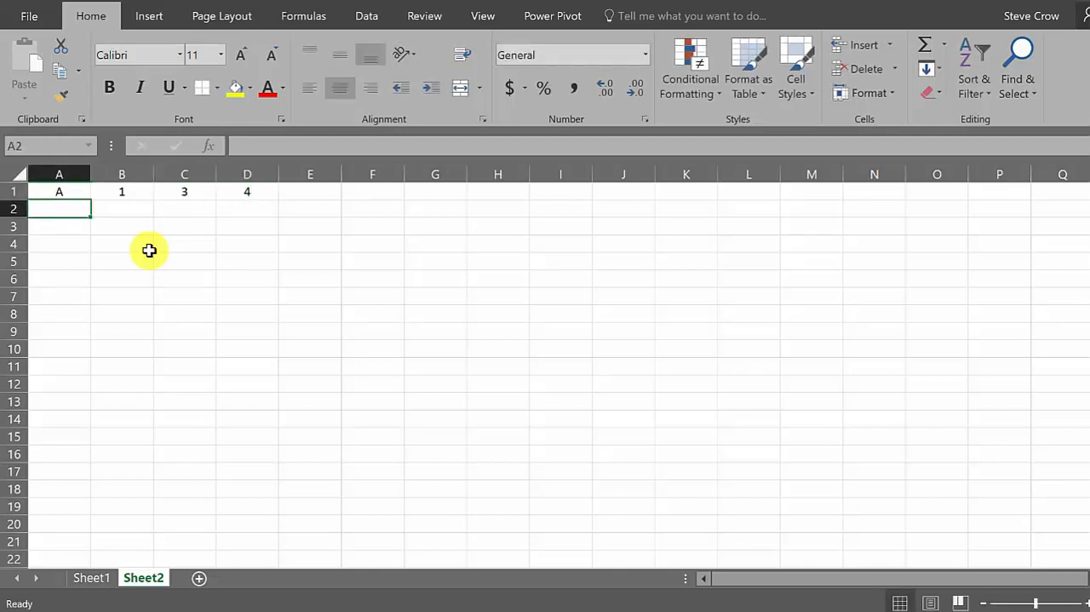
{"action": "type", "text": "B2"}
{"action": "left_click", "coordinate": [122, 209]}
{"action": "type", "text": "7"}
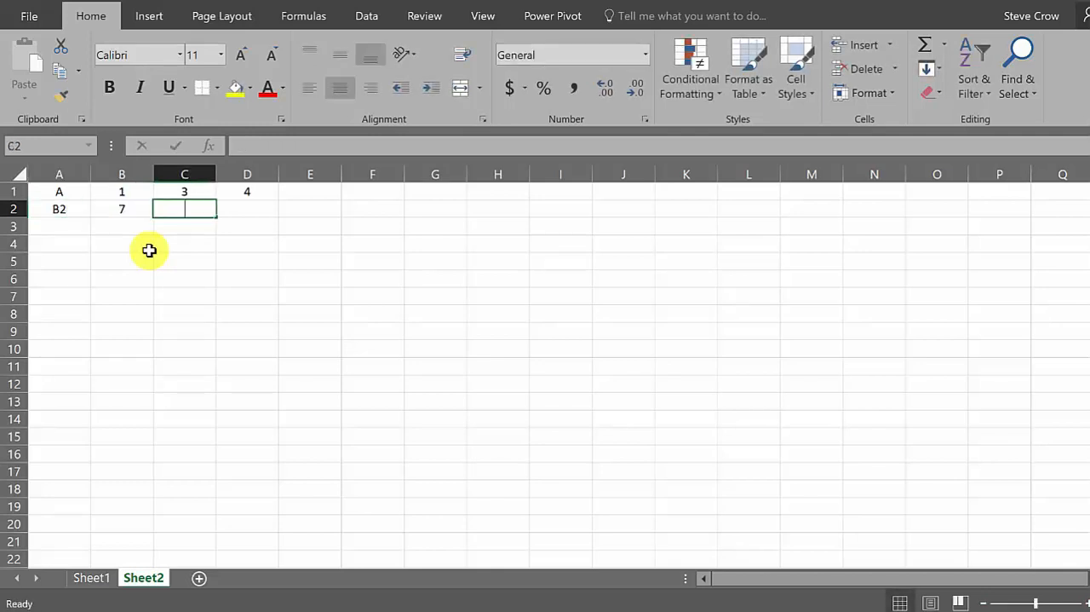
{"action": "type", "text": "-5"}
{"action": "type", "text": "7"}
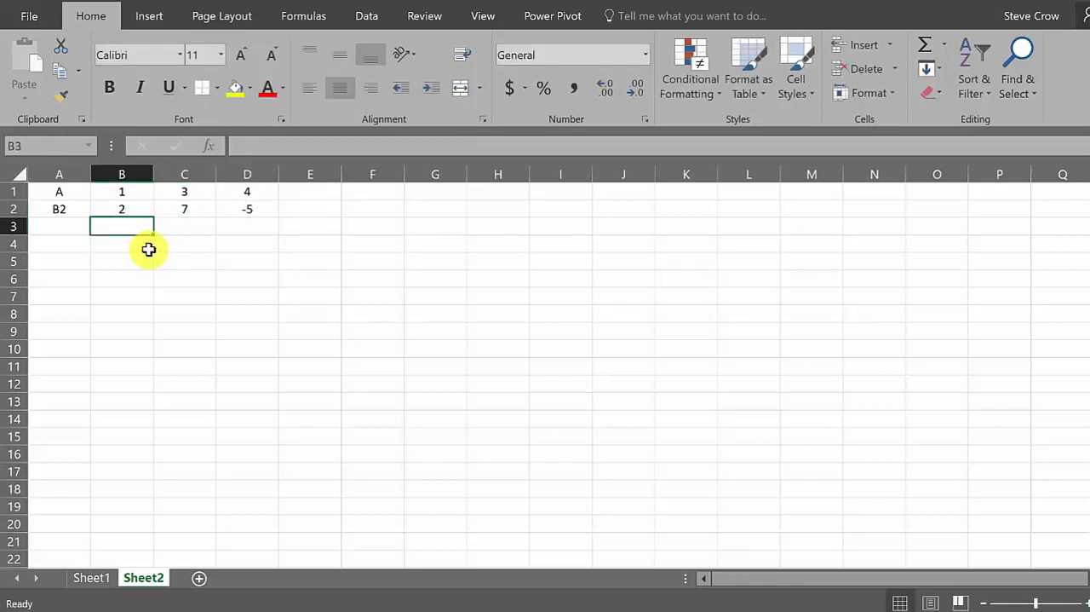
Add the 'Cross Prod.' label in column A below the two vector rows.
{"action": "left_click", "coordinate": [59, 243]}
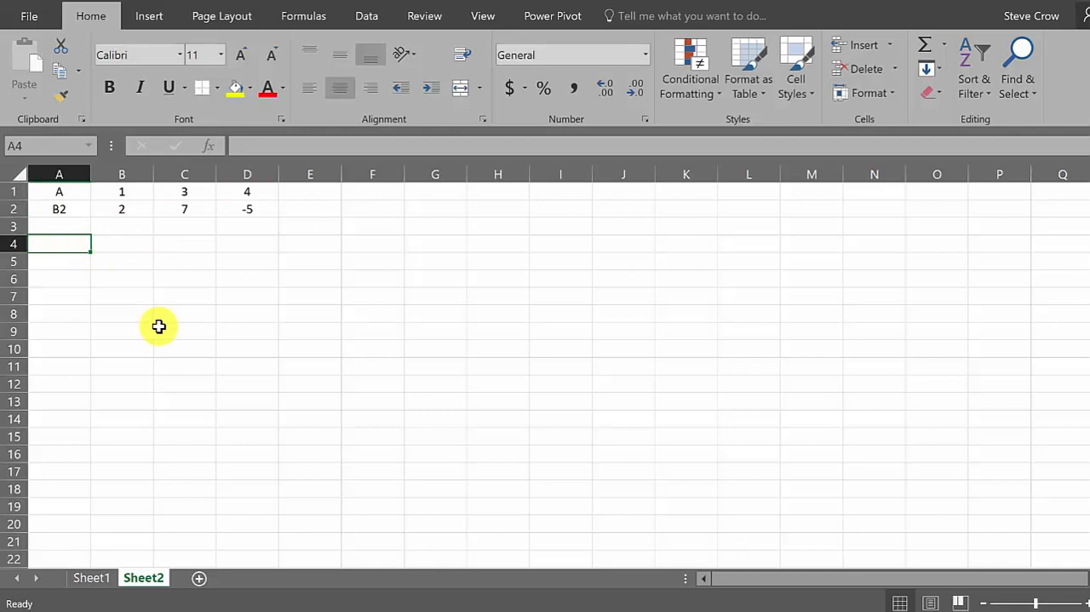
{"action": "type", "text": "Cros"}
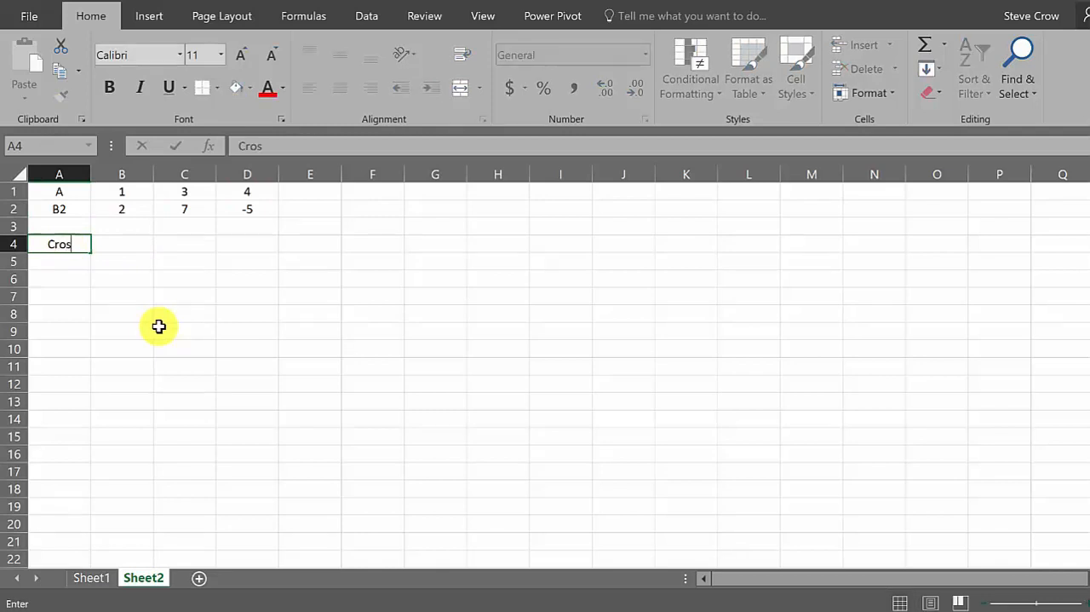
{"action": "type", "text": "s Prod"}
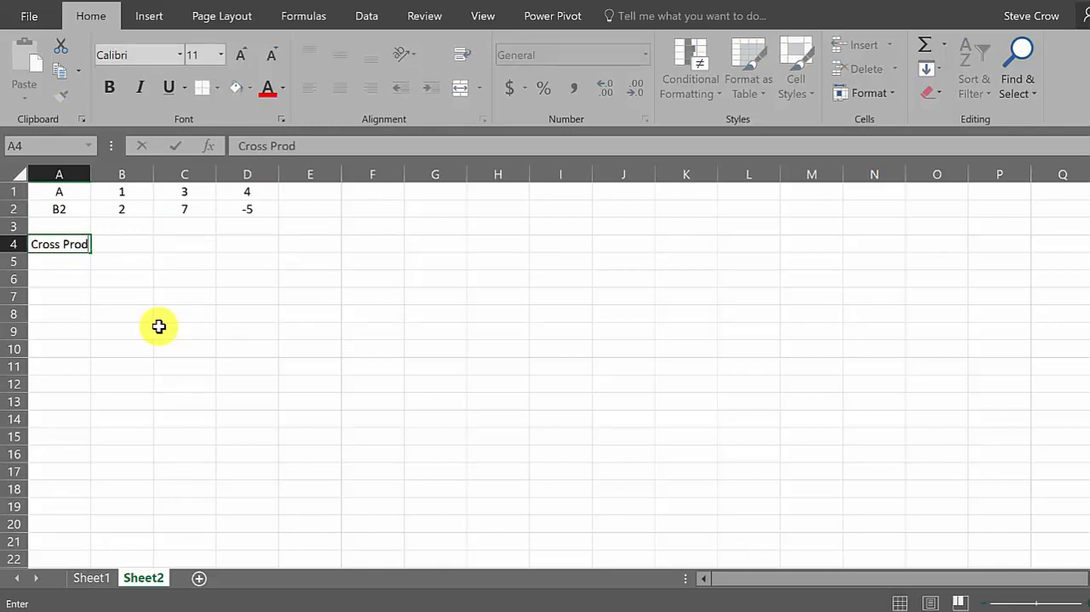
{"action": "key", "text": "Tab"}
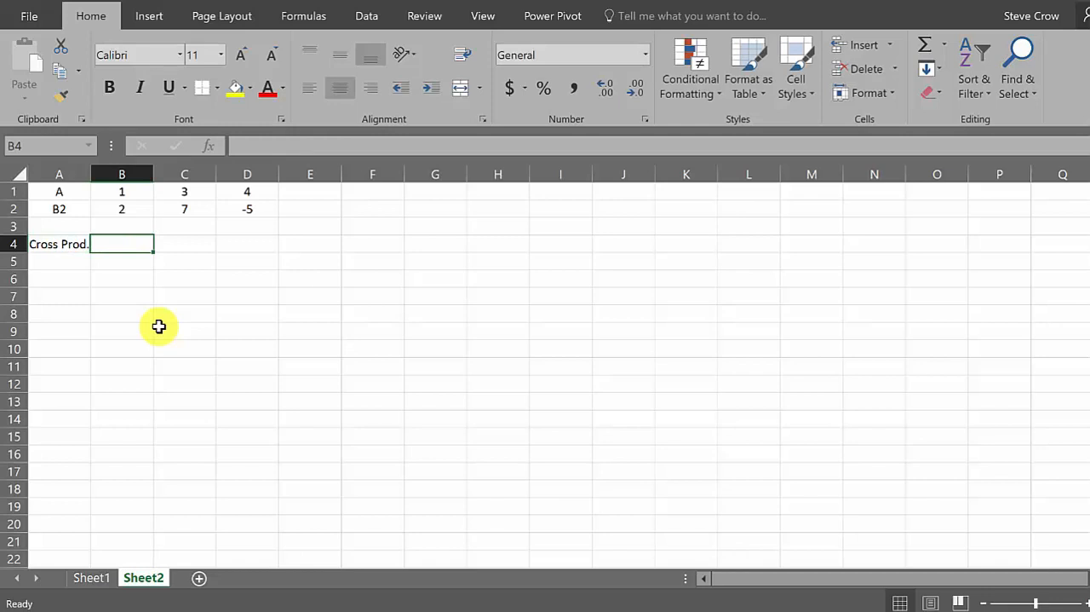
{"action": "mouse_move", "coordinate": [213, 326]}
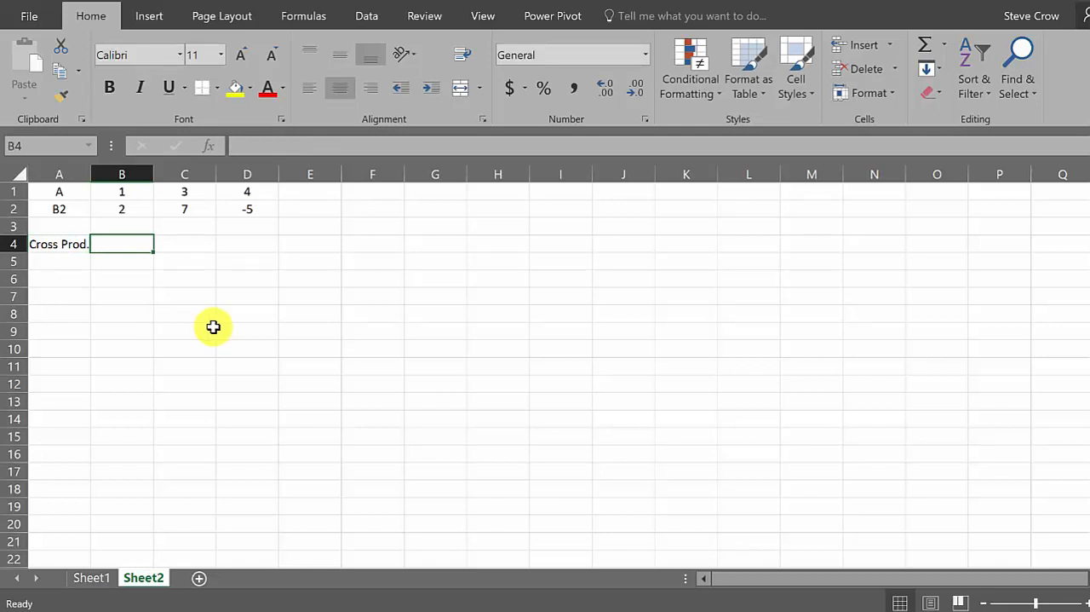
{"action": "mouse_move", "coordinate": [71, 206]}
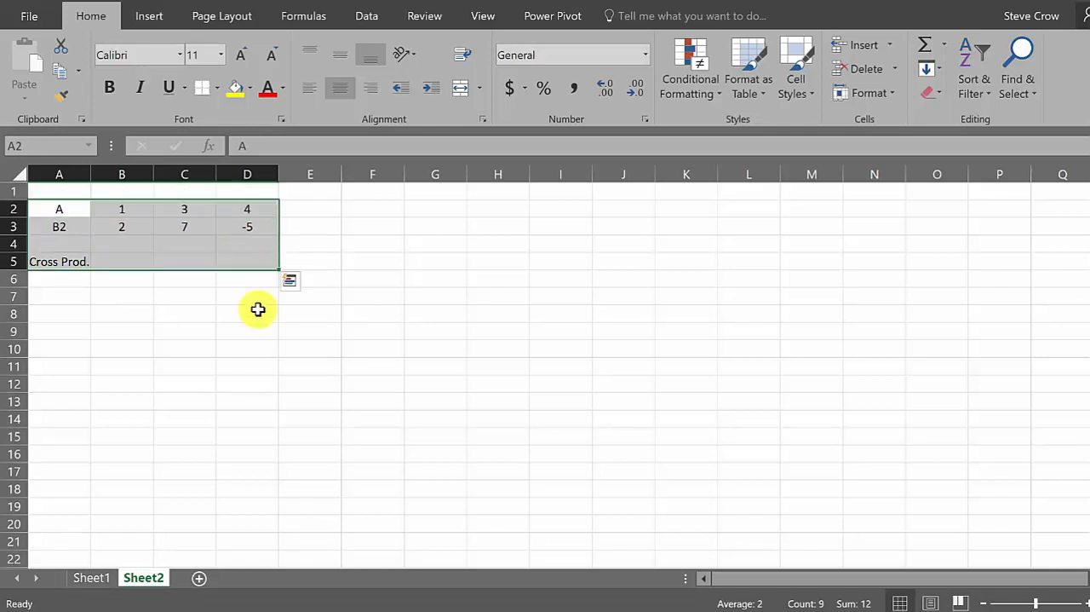
Change the A3 label from 'B2' to 'B'.
{"action": "left_click", "coordinate": [247, 347]}
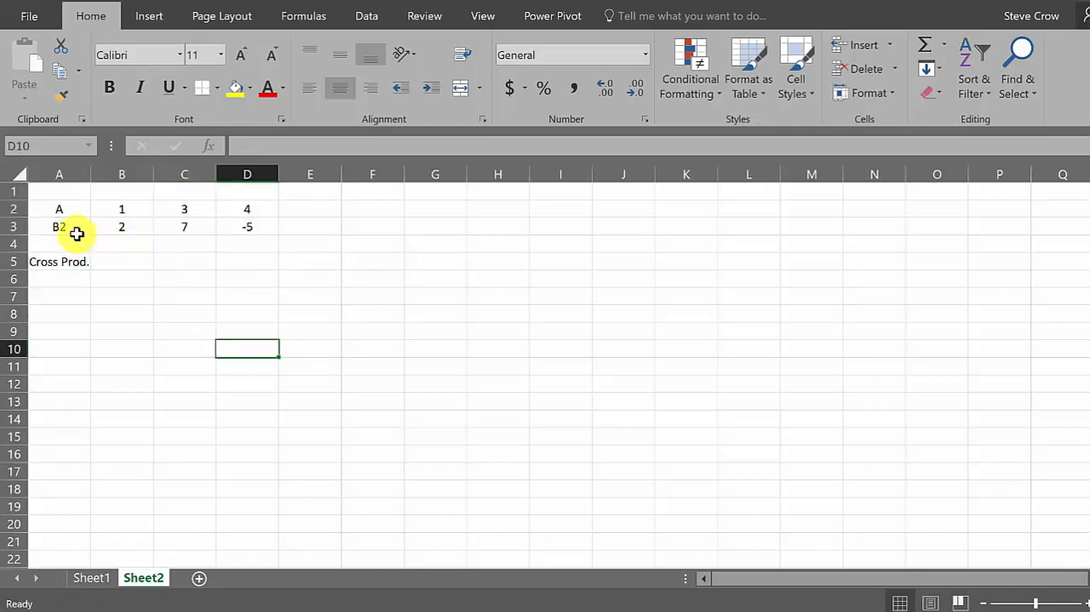
{"action": "double_click", "coordinate": [59, 226]}
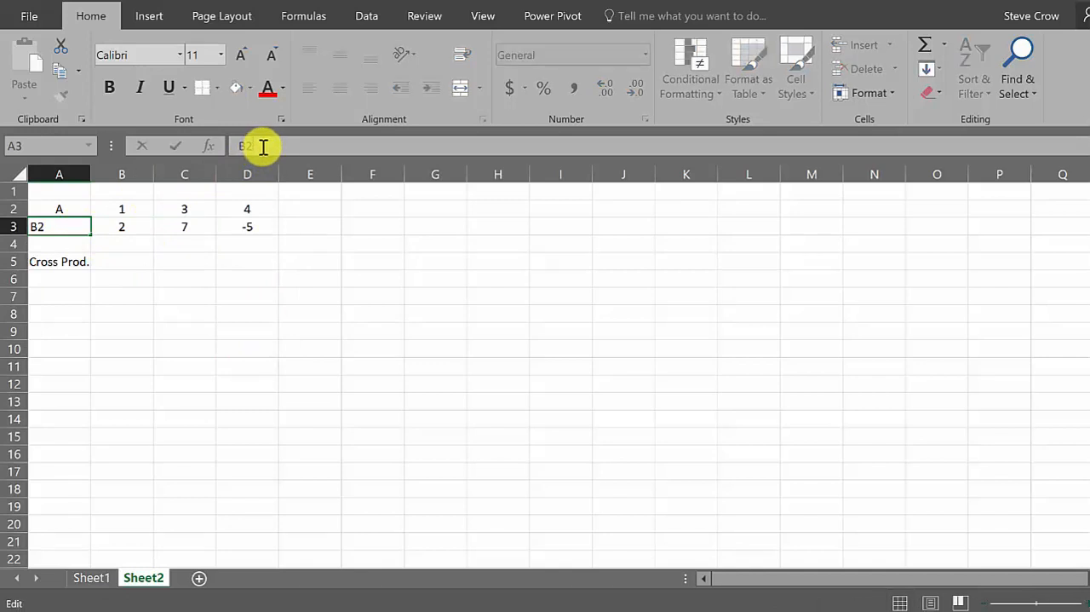
{"action": "key", "text": "Return"}
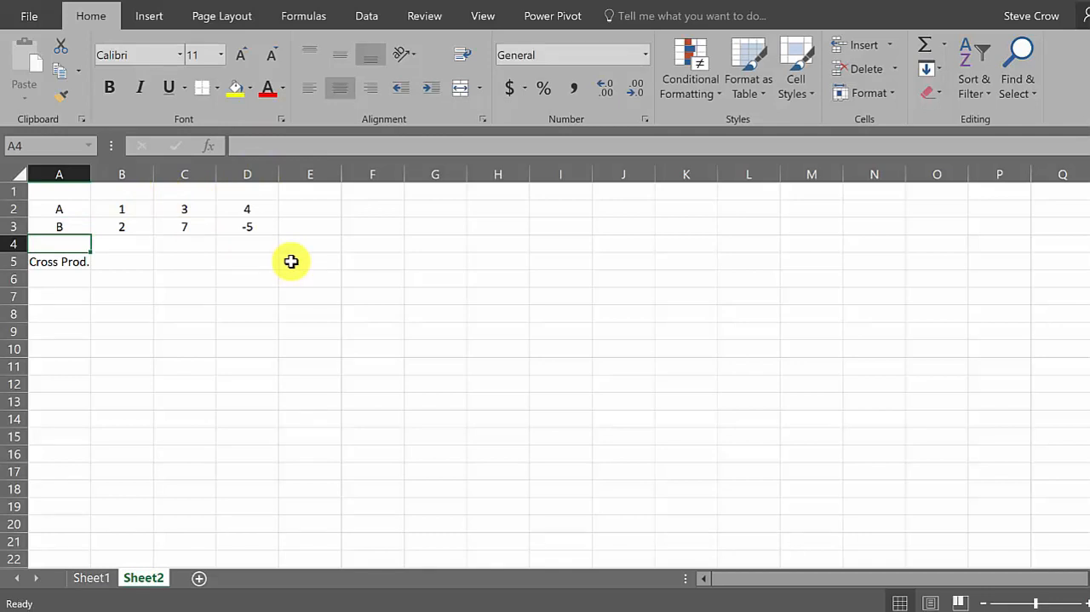
{"action": "mouse_move", "coordinate": [148, 245]}
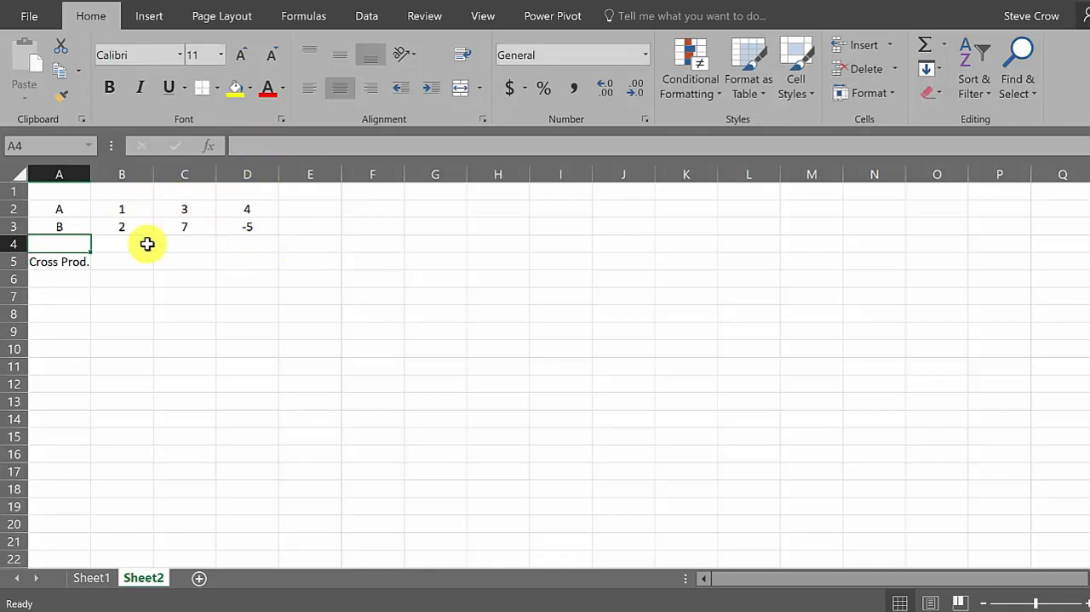
{"action": "mouse_move", "coordinate": [122, 210]}
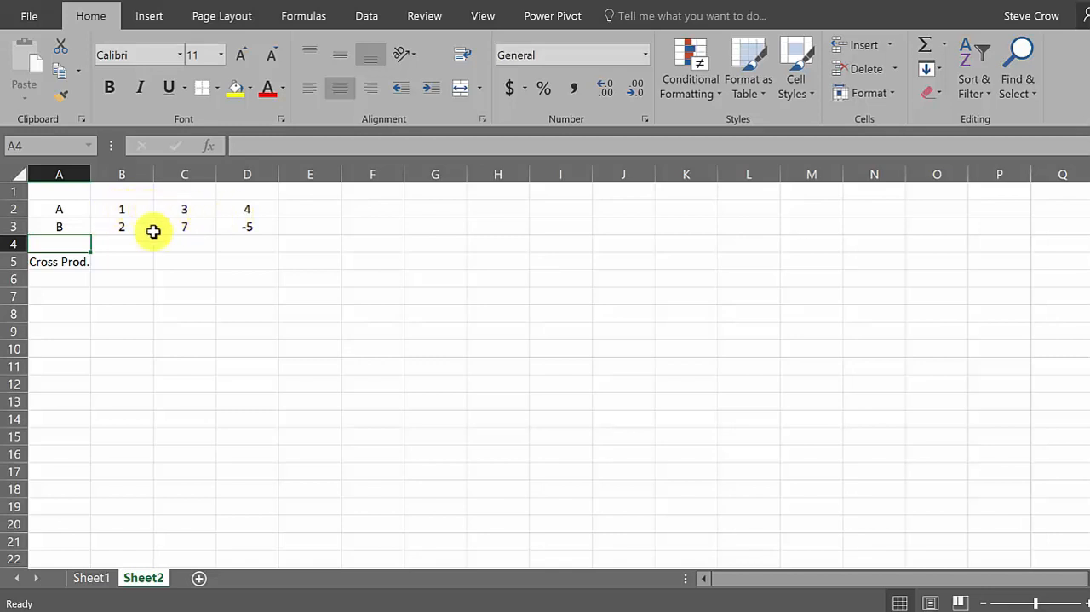
Add column headers i, j and k in cells B1, C1 and D1.
{"action": "left_click", "coordinate": [121, 191]}
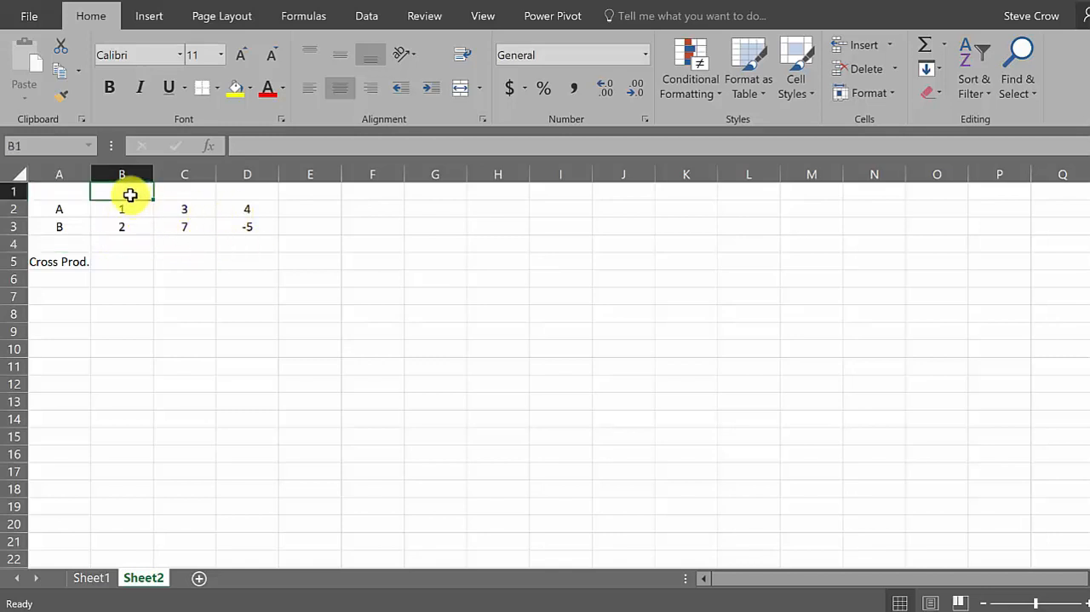
{"action": "type", "text": "i"}
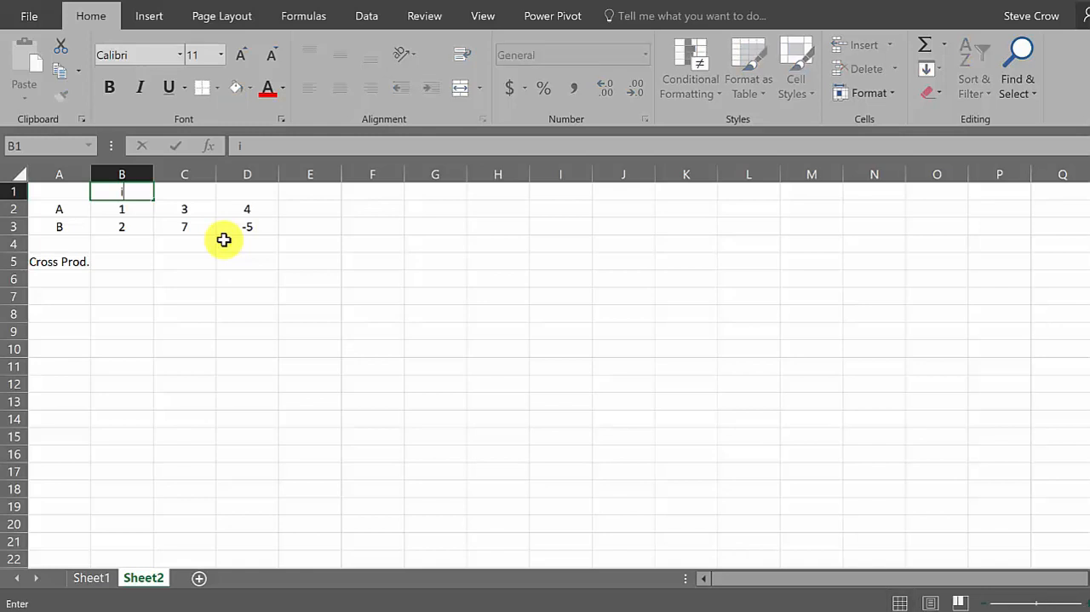
{"action": "key", "text": "Tab"}
{"action": "type", "text": "k\\"}
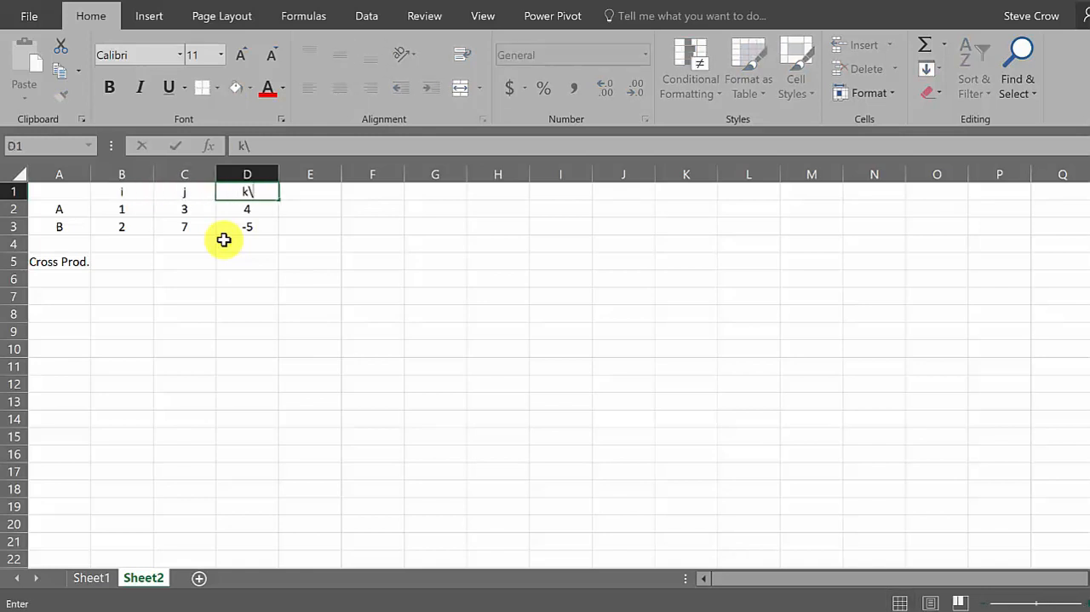
{"action": "key", "text": "backspace"}
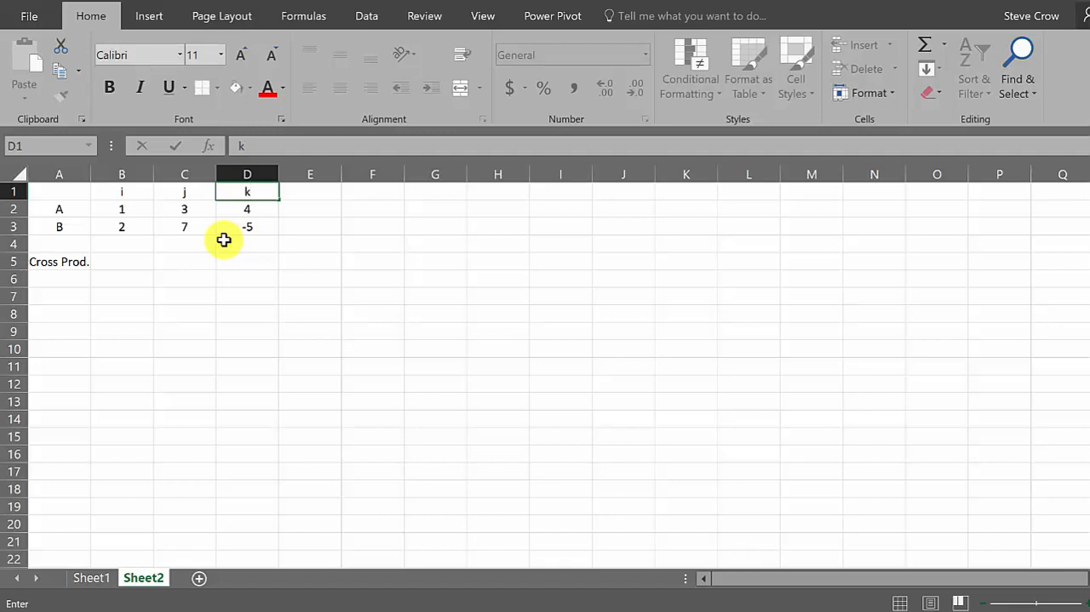
{"action": "left_click", "coordinate": [121, 209]}
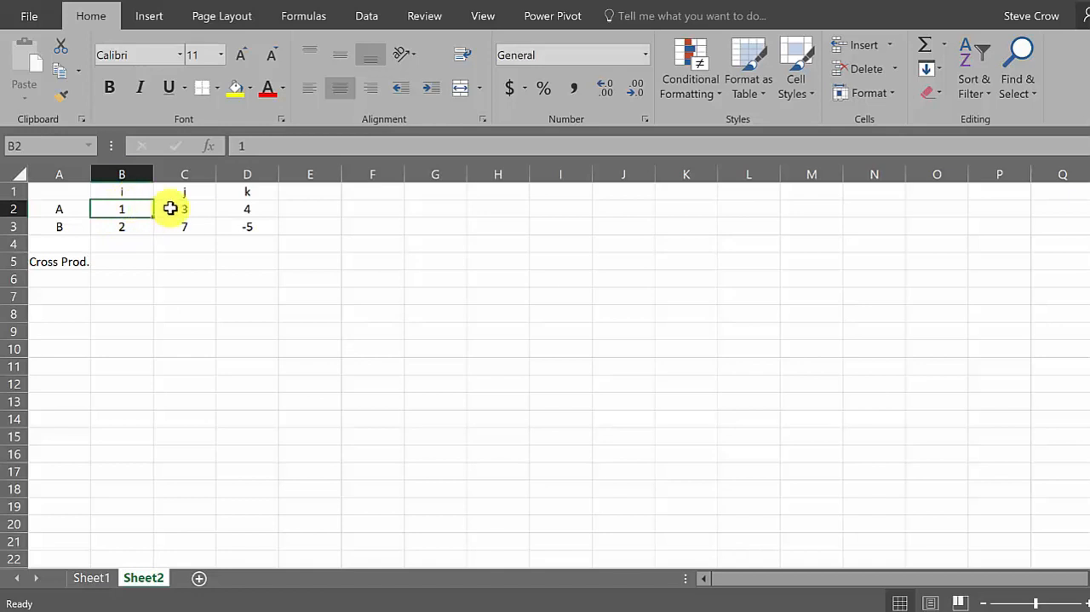
{"action": "mouse_move", "coordinate": [241, 211]}
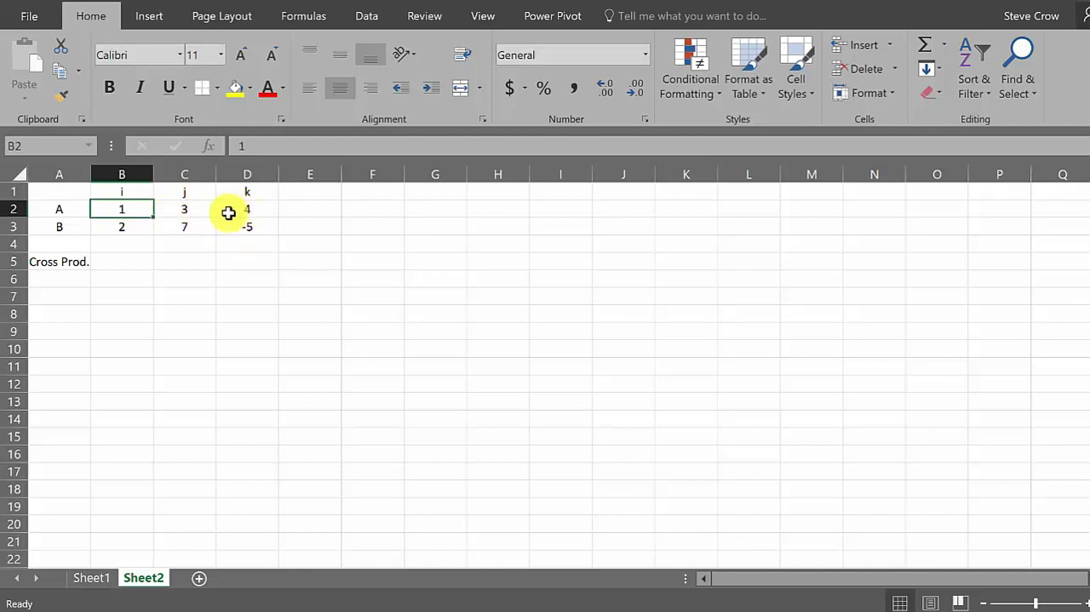
{"action": "mouse_move", "coordinate": [173, 263]}
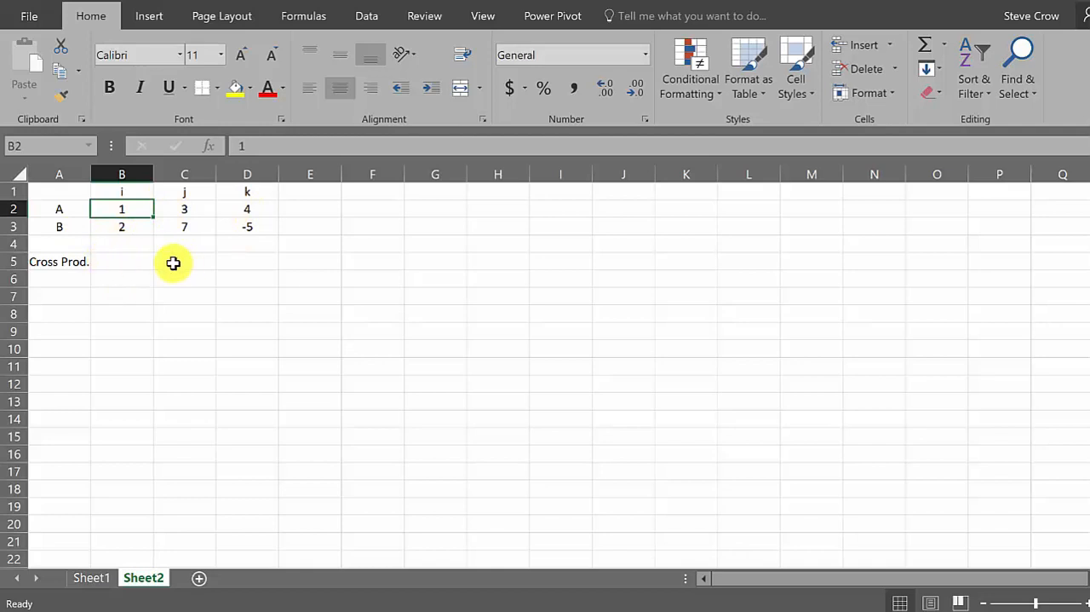
{"action": "mouse_move", "coordinate": [166, 264]}
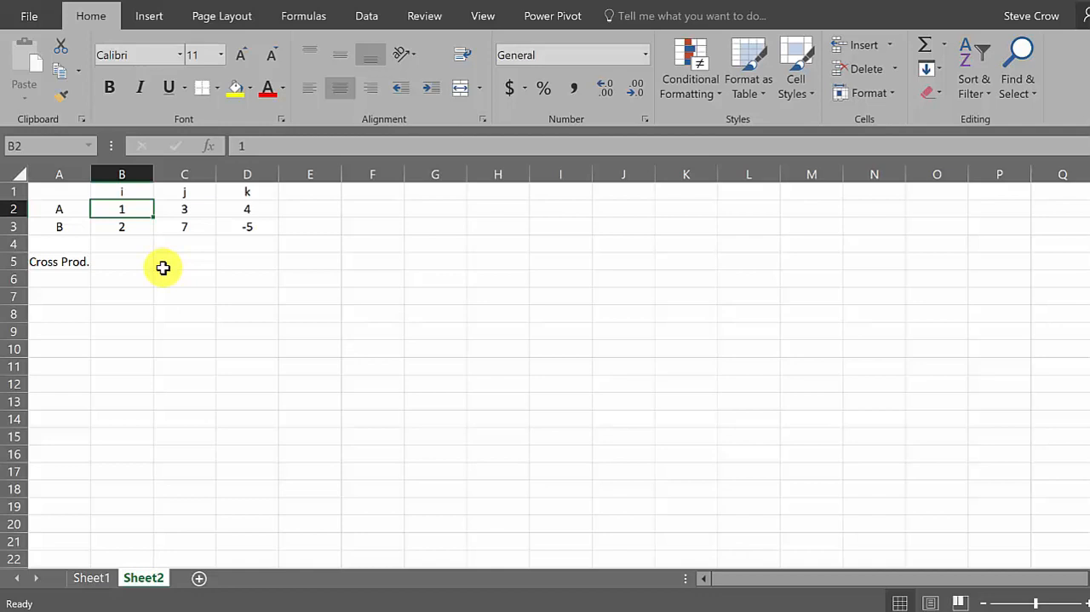
{"action": "mouse_move", "coordinate": [247, 192]}
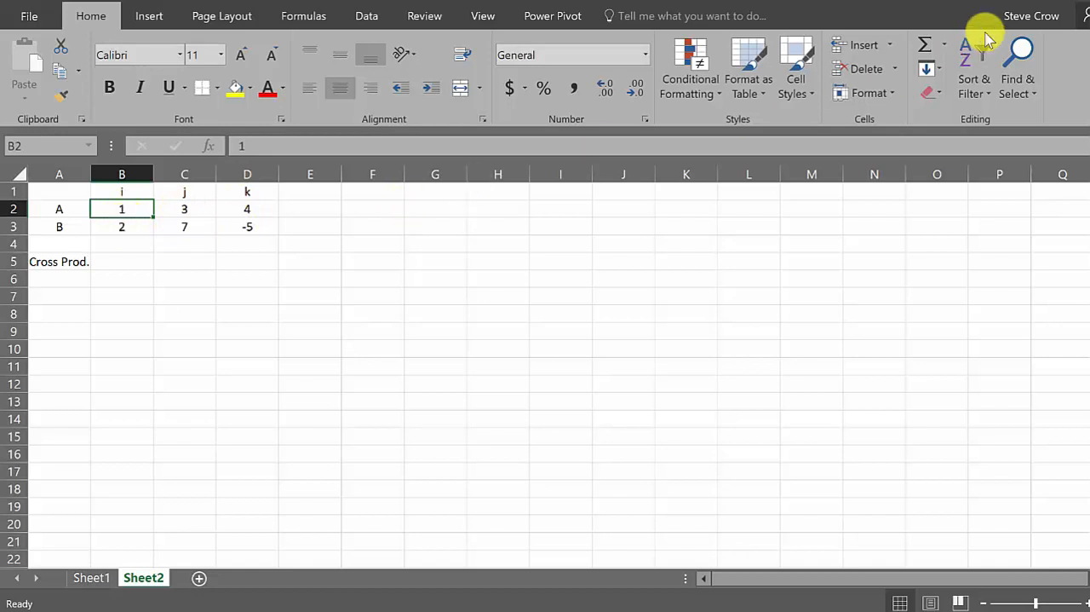
{"action": "mouse_move", "coordinate": [179, 282]}
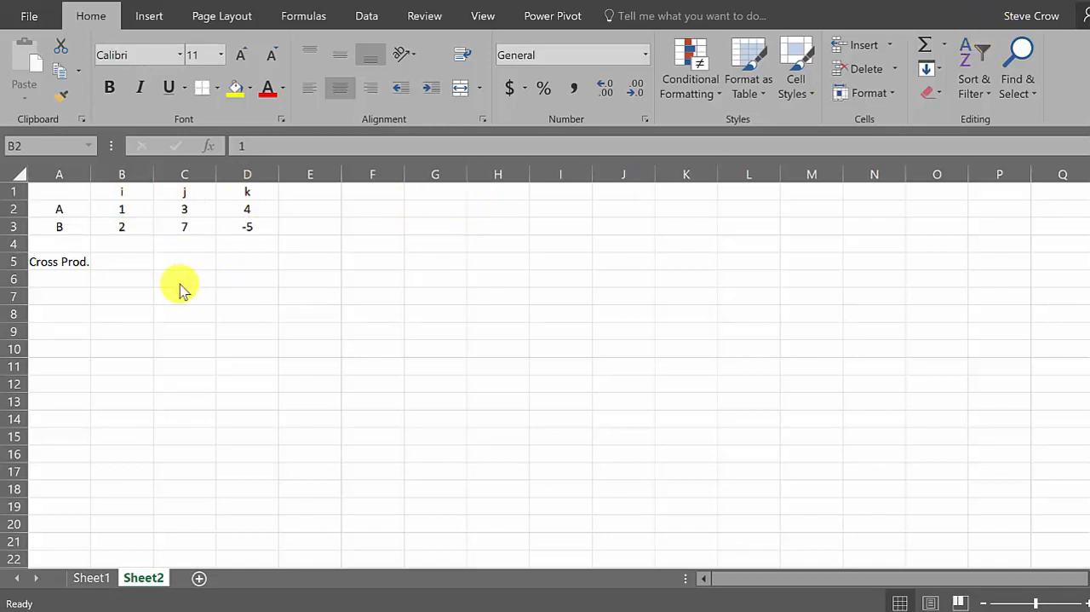
Begin a formula in B5 with an equals sign.
{"action": "left_click", "coordinate": [121, 261]}
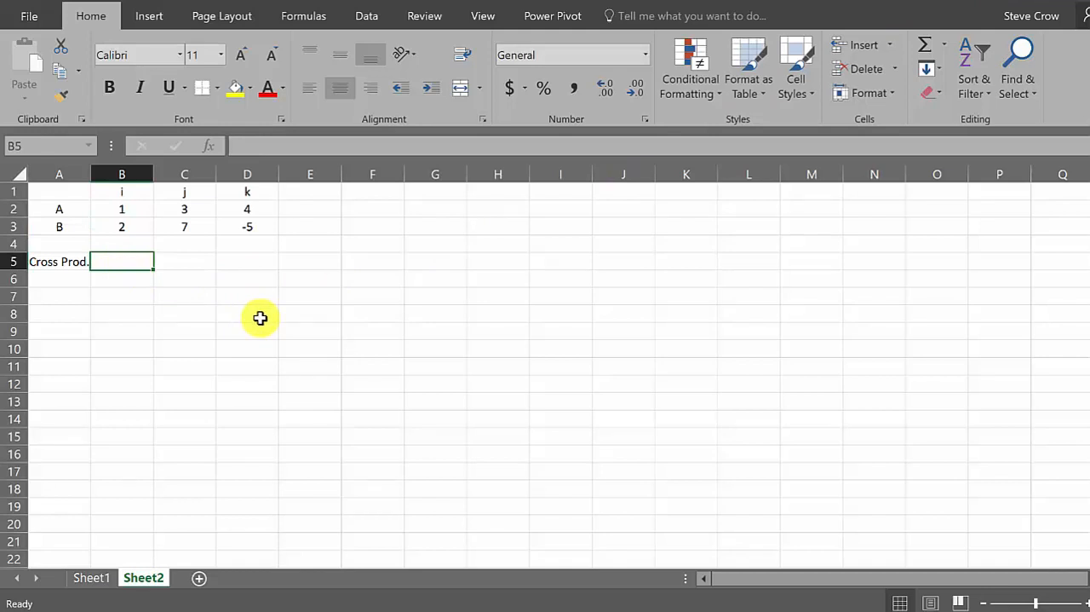
{"action": "type", "text": "="}
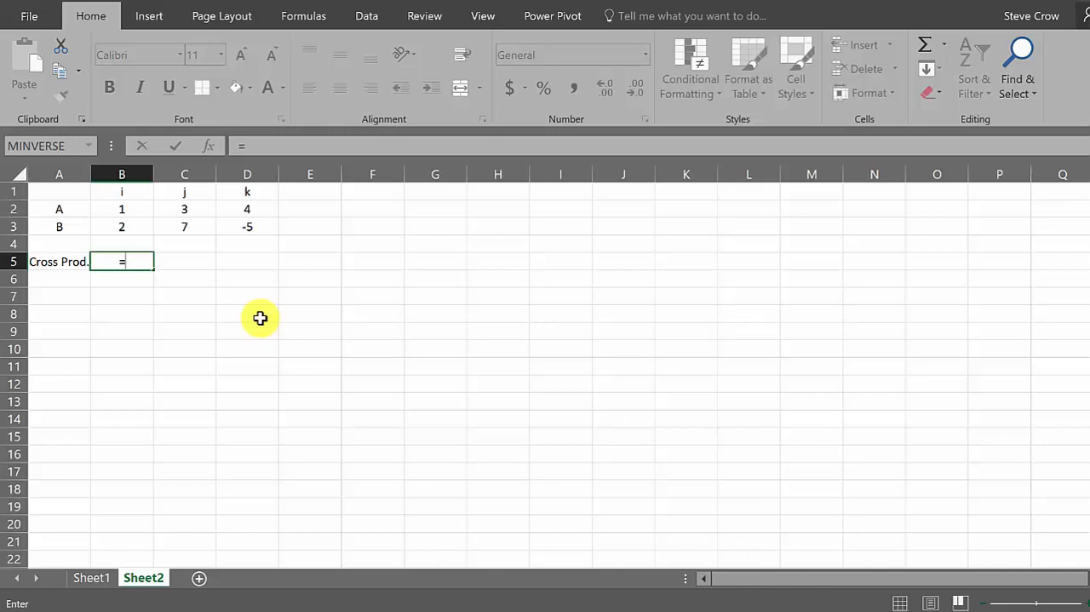
{"action": "mouse_move", "coordinate": [306, 312]}
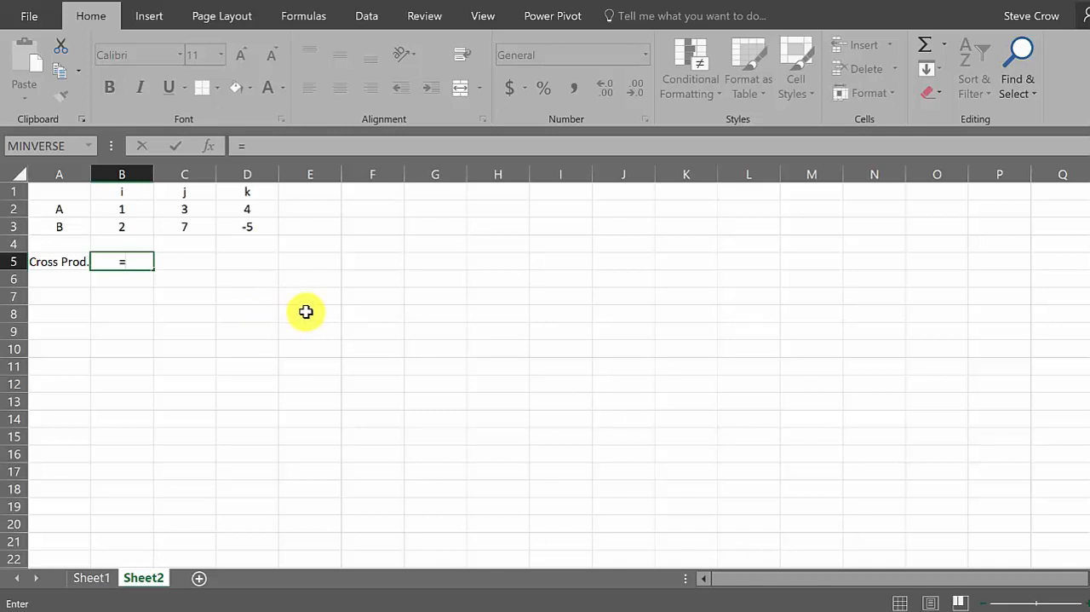
{"action": "mouse_move", "coordinate": [564, 96]}
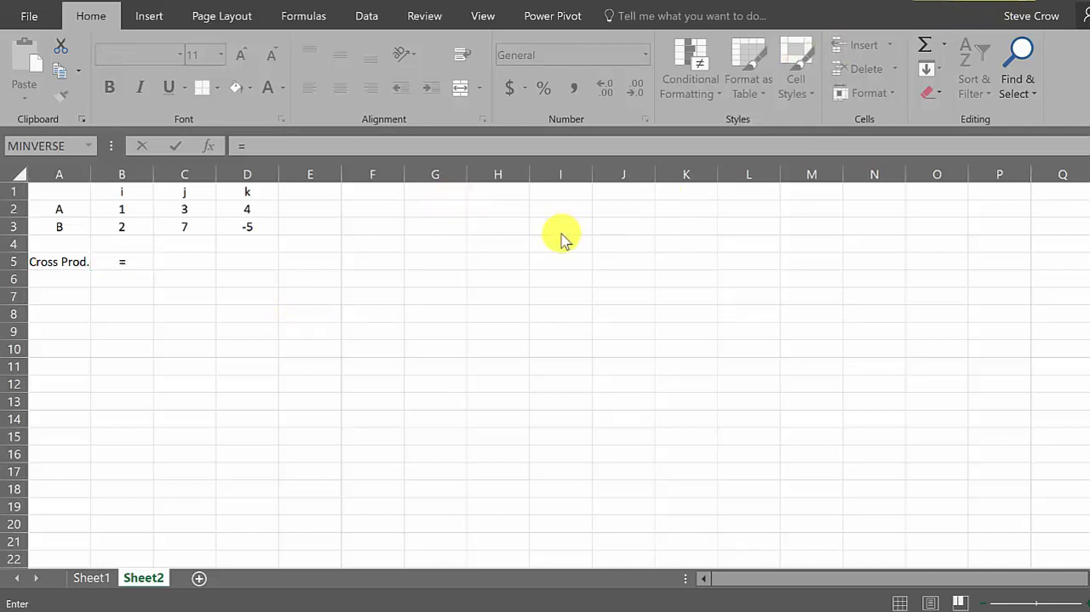
{"action": "left_click", "coordinate": [122, 262]}
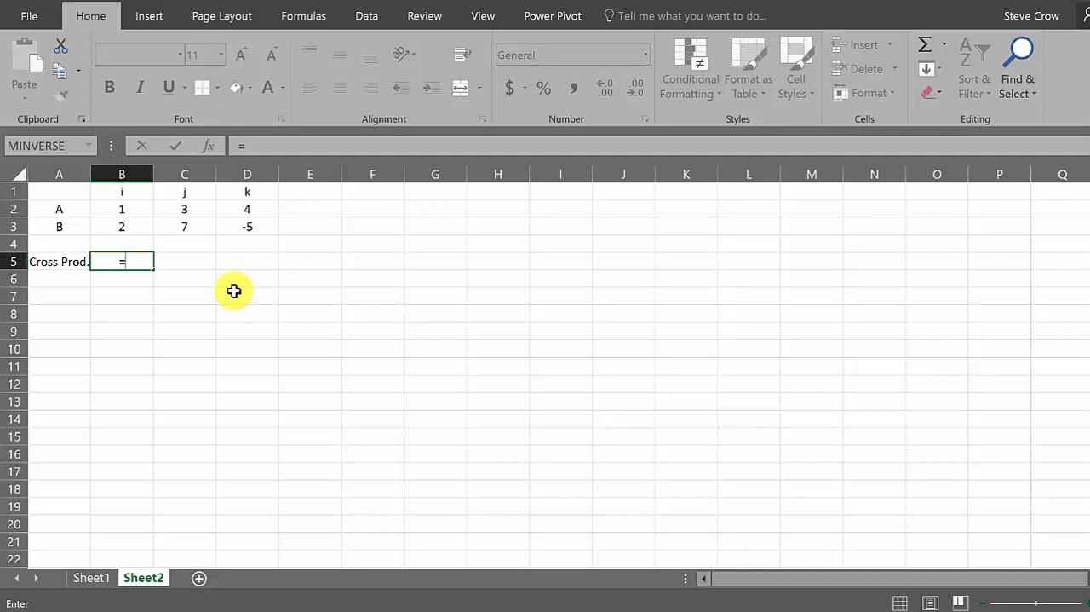
{"action": "mouse_move", "coordinate": [177, 223]}
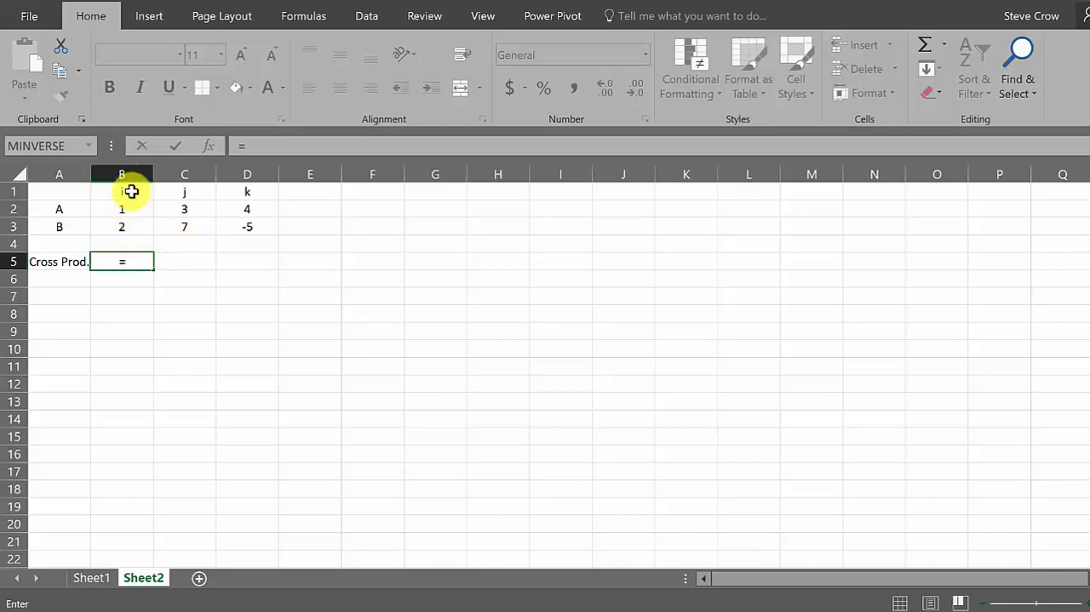
{"action": "mouse_move", "coordinate": [177, 208]}
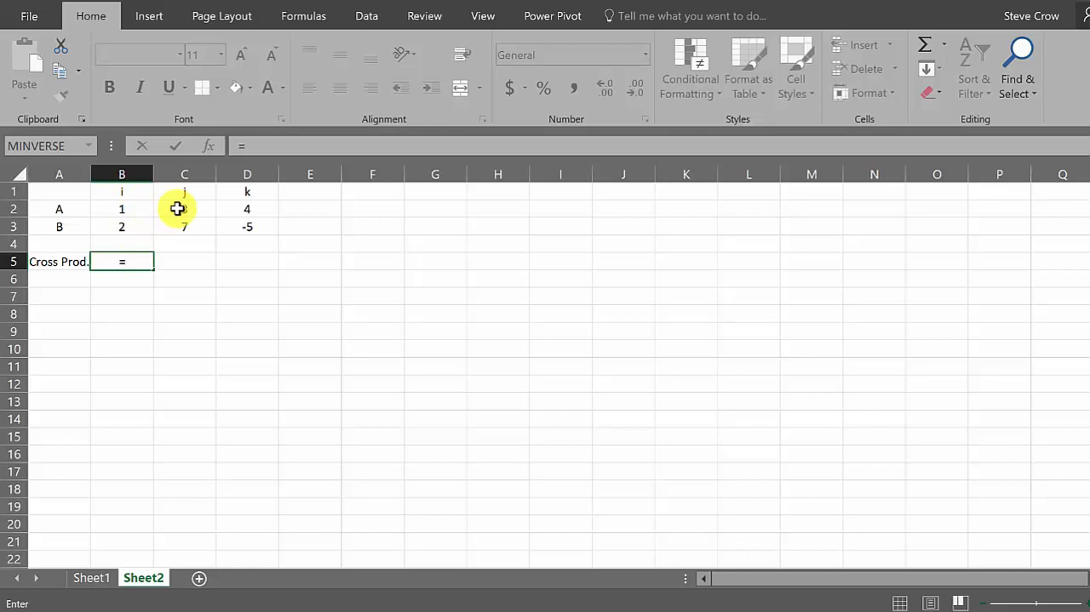
Complete =C2*D3-D2*C3 in B5, giving the i component -43.
{"action": "left_click", "coordinate": [184, 209]}
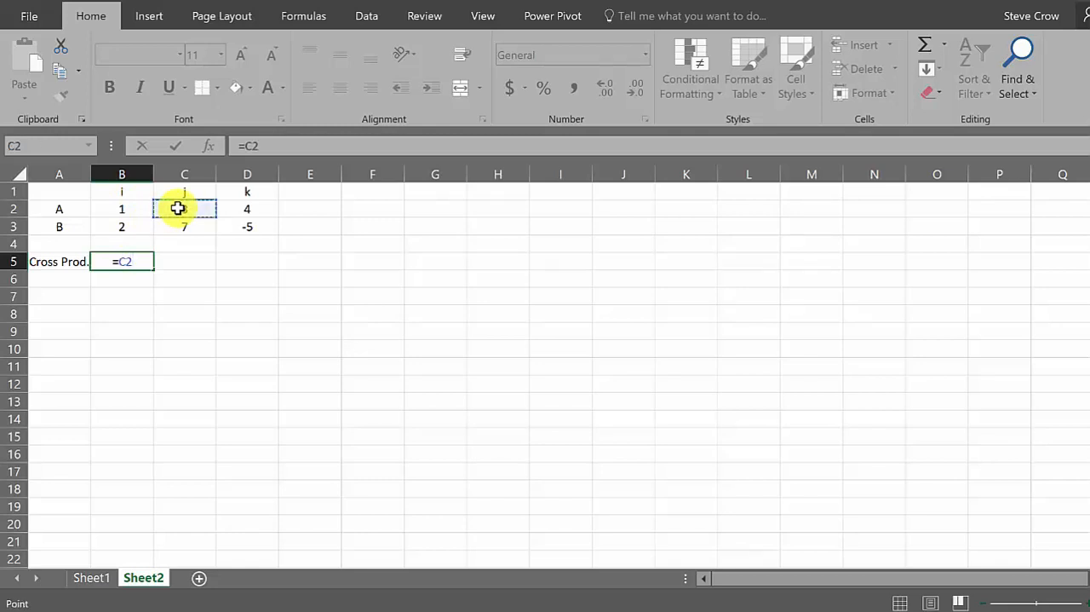
{"action": "type", "text": "*"}
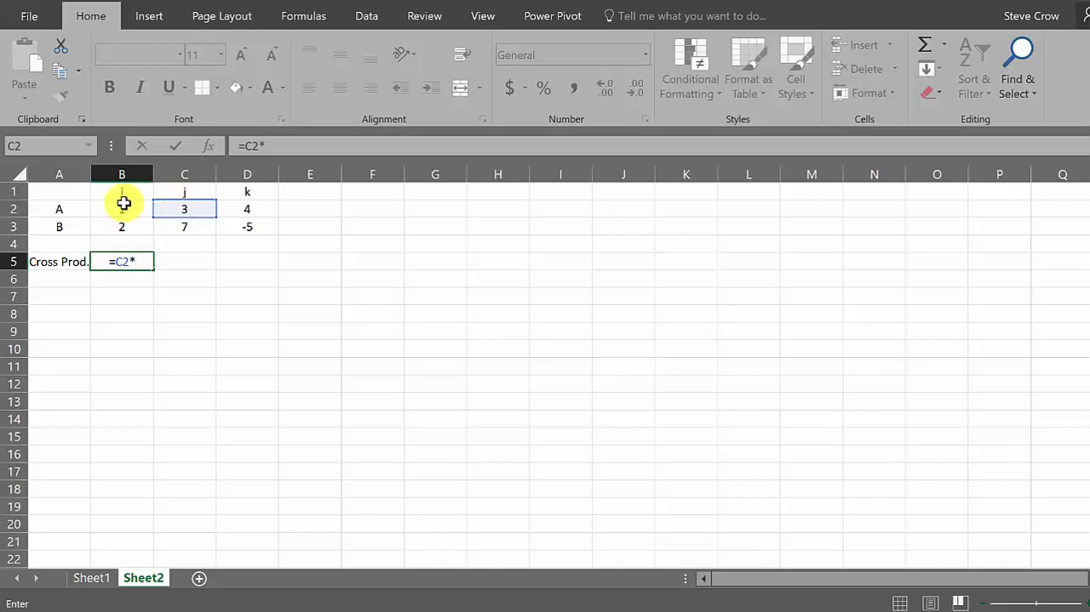
{"action": "left_click", "coordinate": [247, 226]}
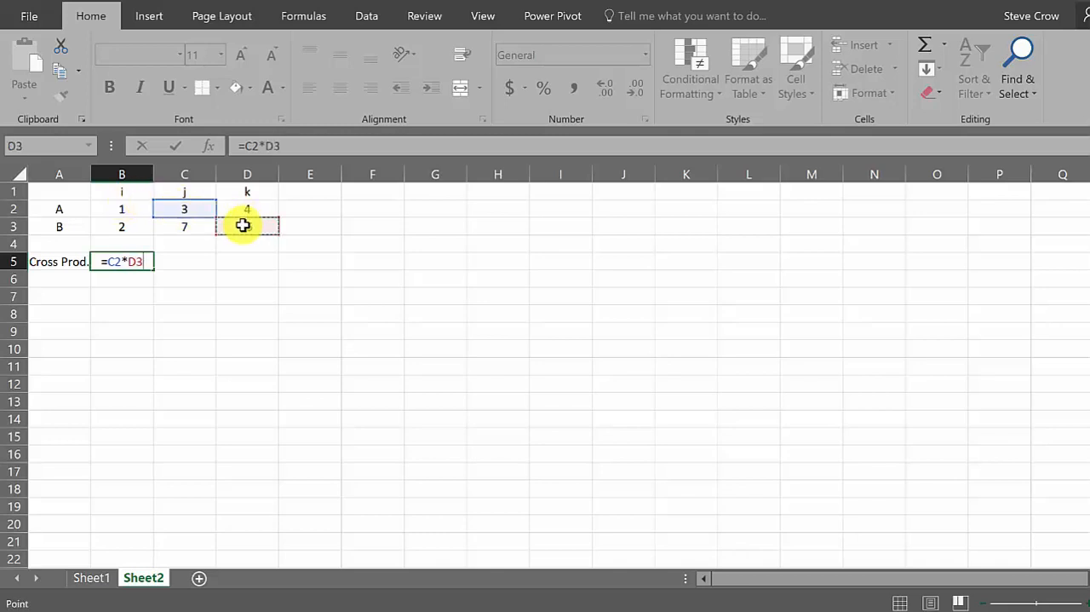
{"action": "type", "text": "-"}
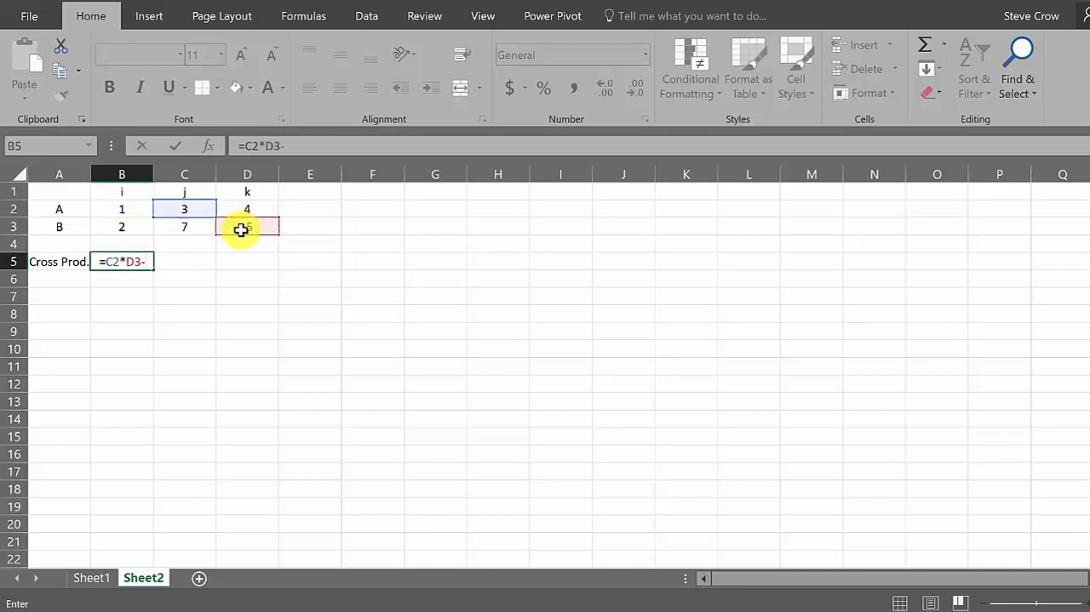
{"action": "left_click", "coordinate": [247, 209]}
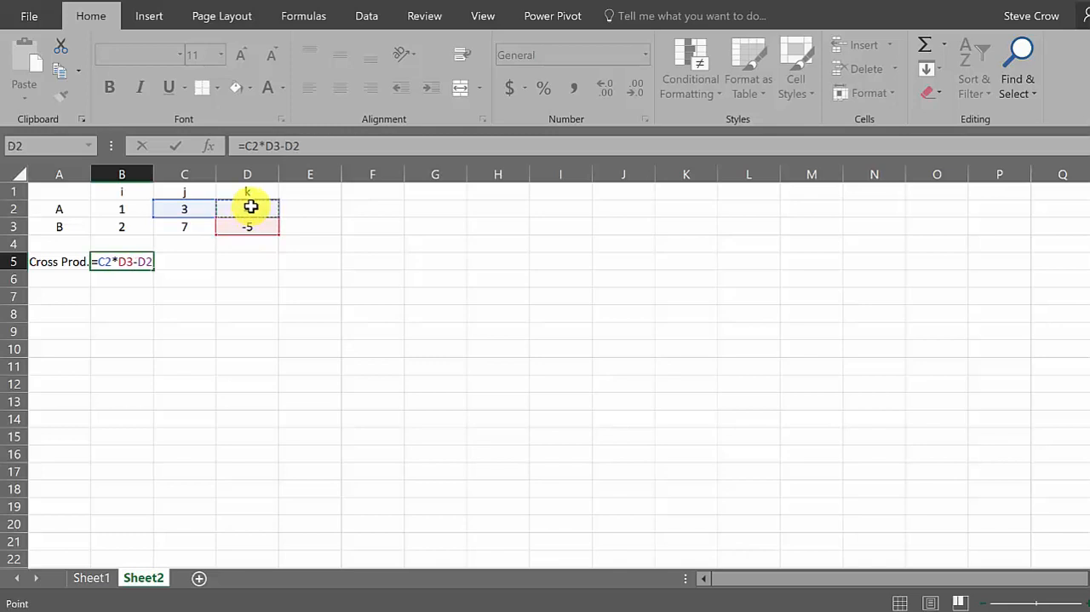
{"action": "type", "text": "*"}
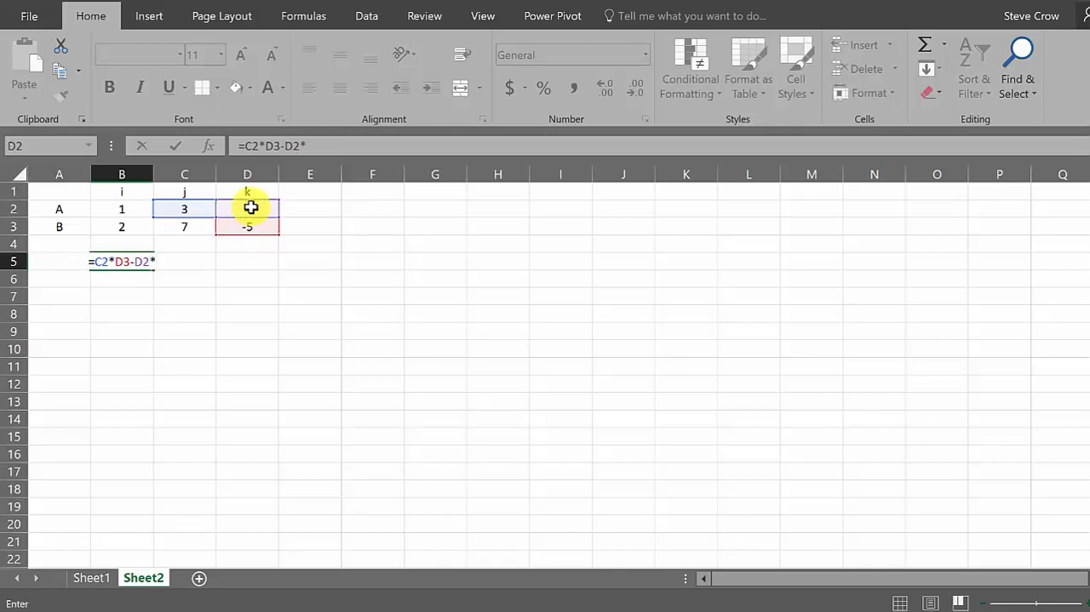
{"action": "left_click", "coordinate": [184, 227]}
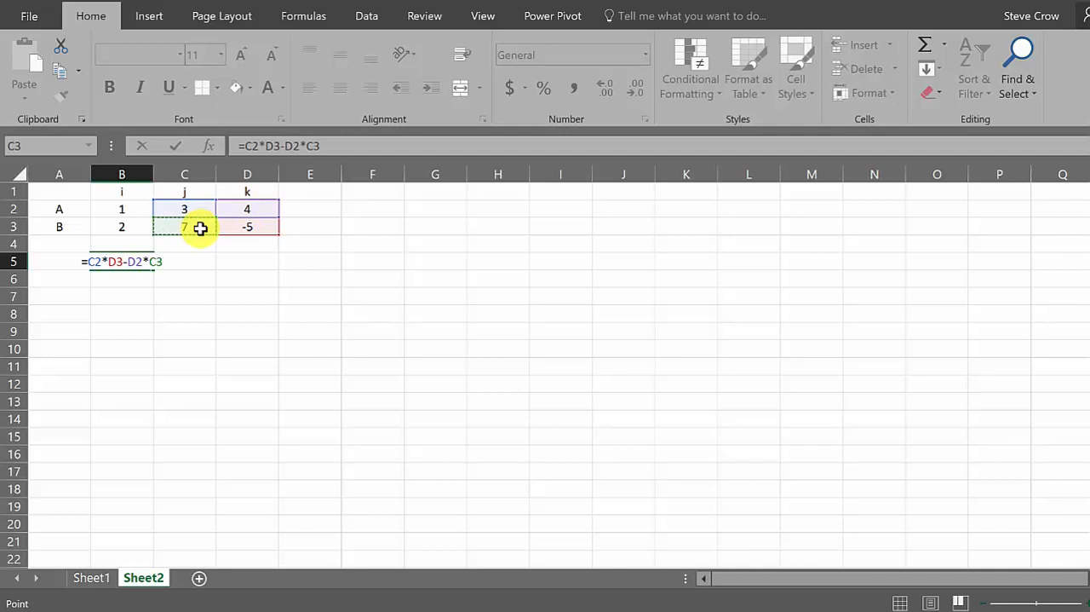
{"action": "key", "text": "Return"}
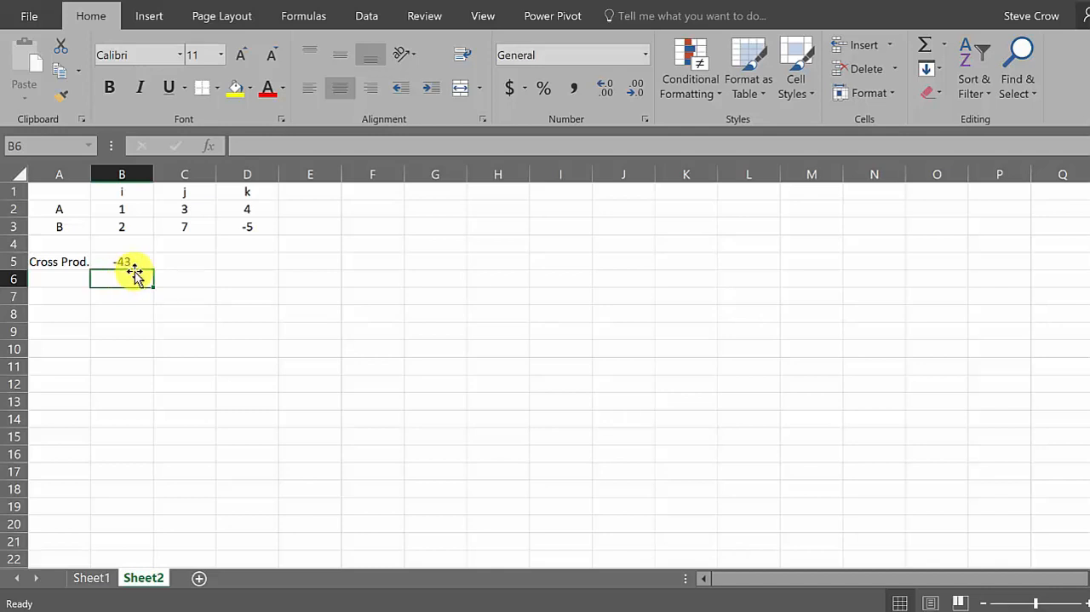
{"action": "mouse_move", "coordinate": [287, 258]}
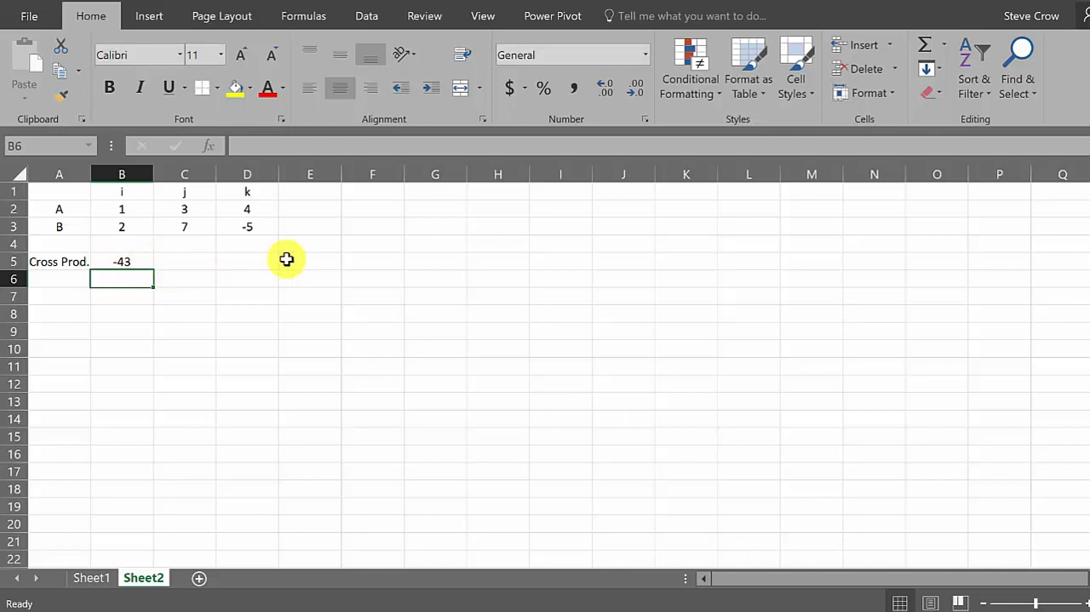
{"action": "mouse_move", "coordinate": [139, 273]}
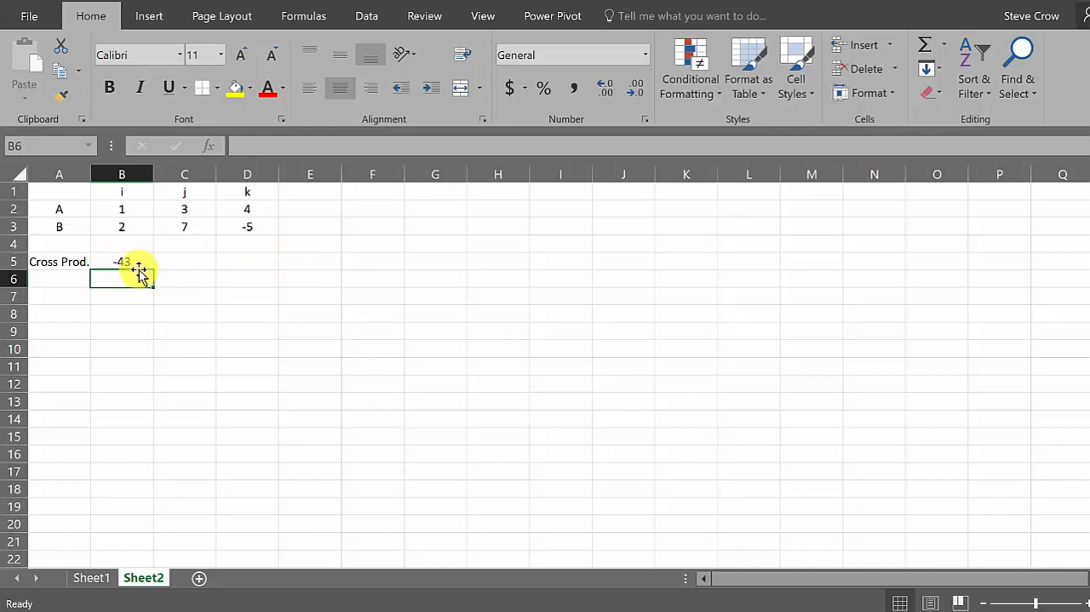
Append &" i" to the B5 formula so the cell shows -43 I.
{"action": "left_click", "coordinate": [121, 261]}
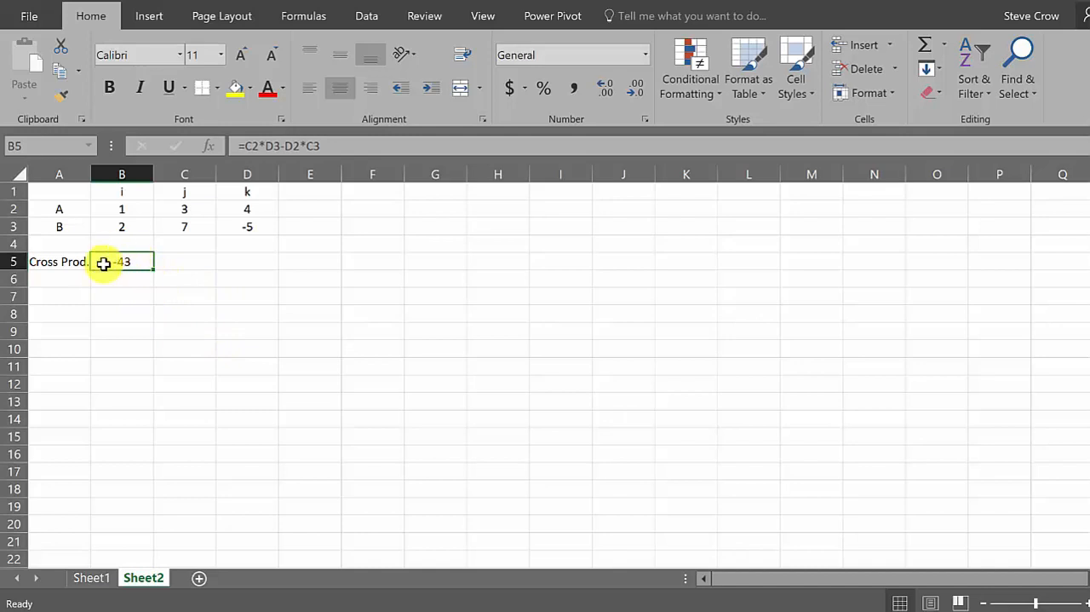
{"action": "mouse_move", "coordinate": [327, 196]}
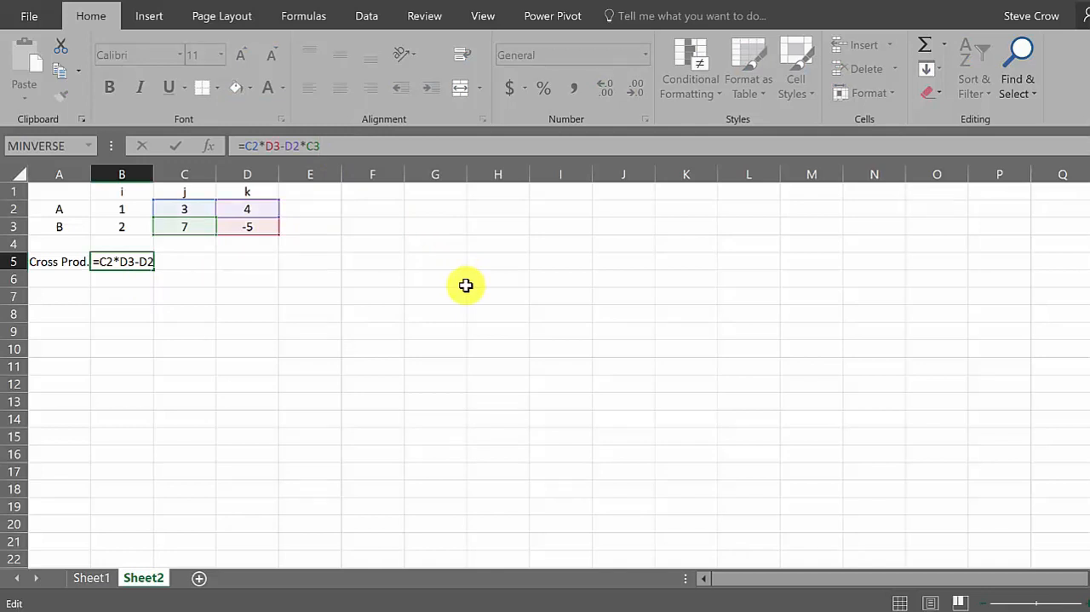
{"action": "key", "text": "Return"}
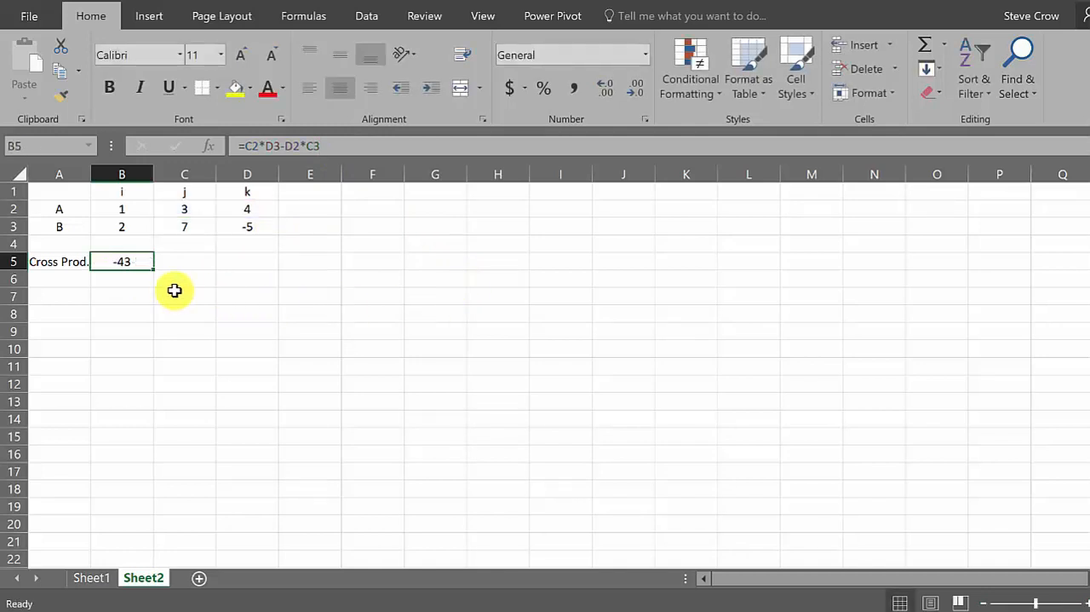
{"action": "mouse_move", "coordinate": [141, 296]}
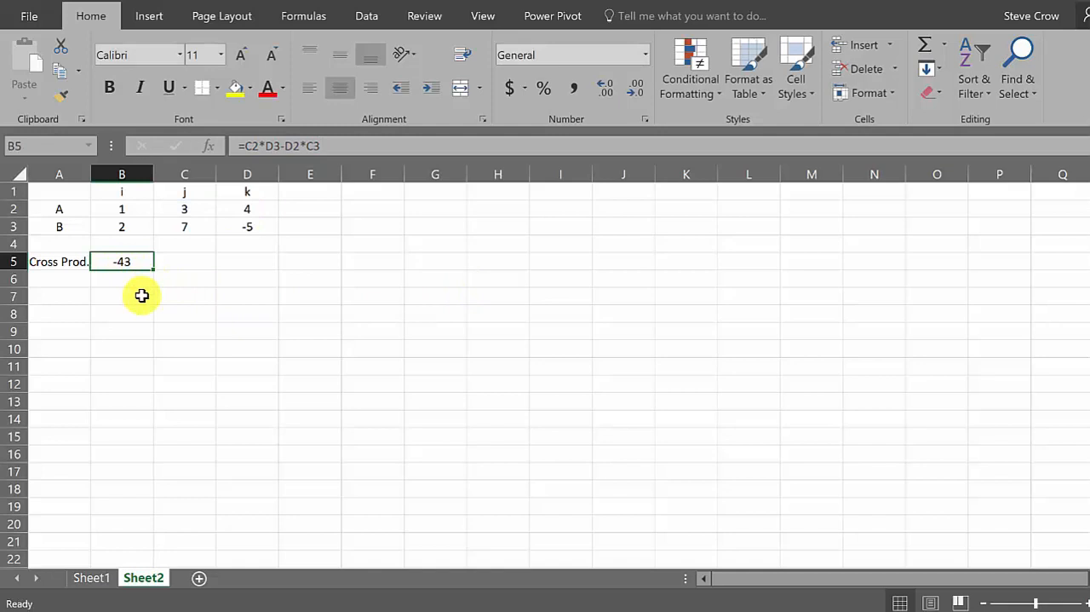
{"action": "mouse_move", "coordinate": [129, 260]}
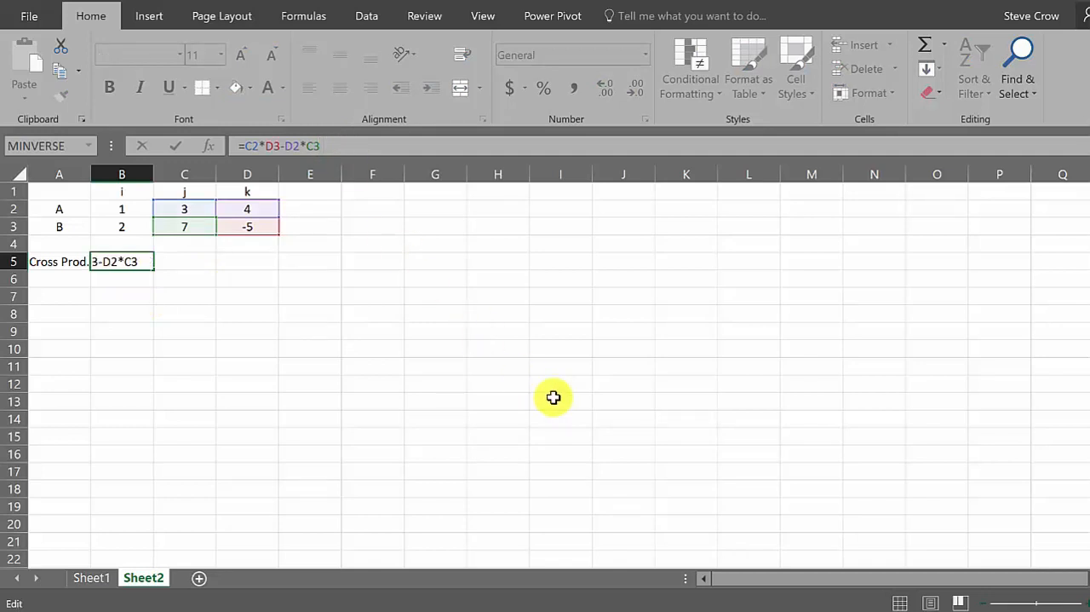
{"action": "type", "text": "&"}
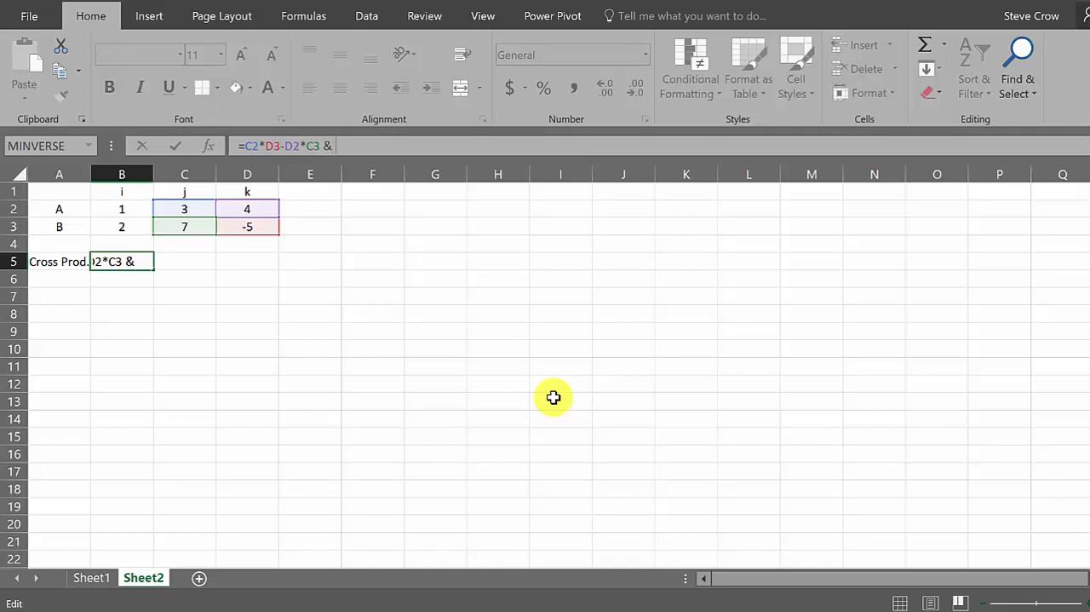
{"action": "type", "text": "\""}
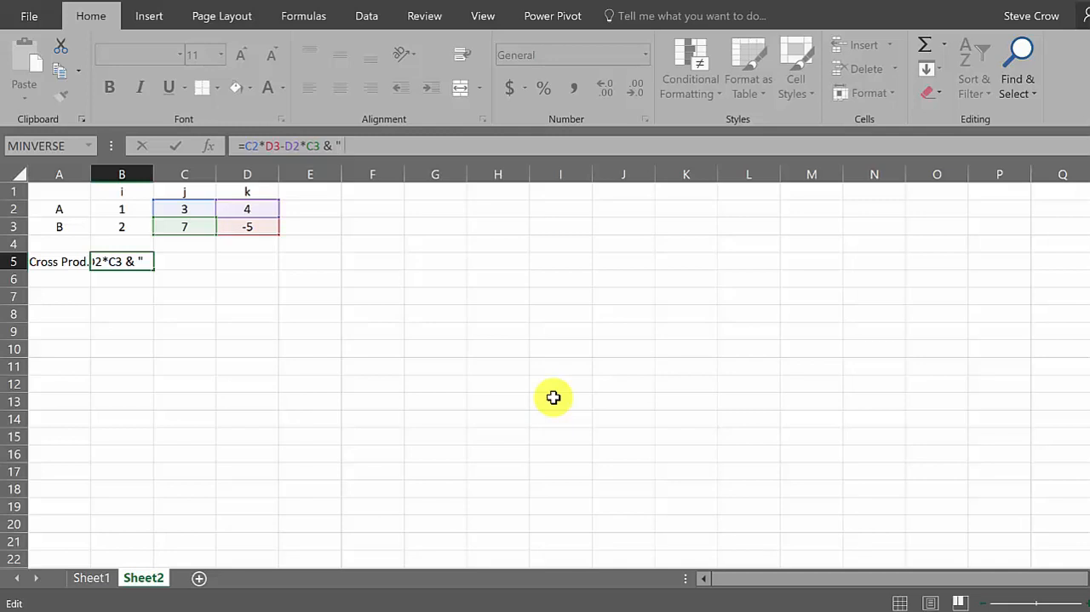
{"action": "type", "text": "i"}
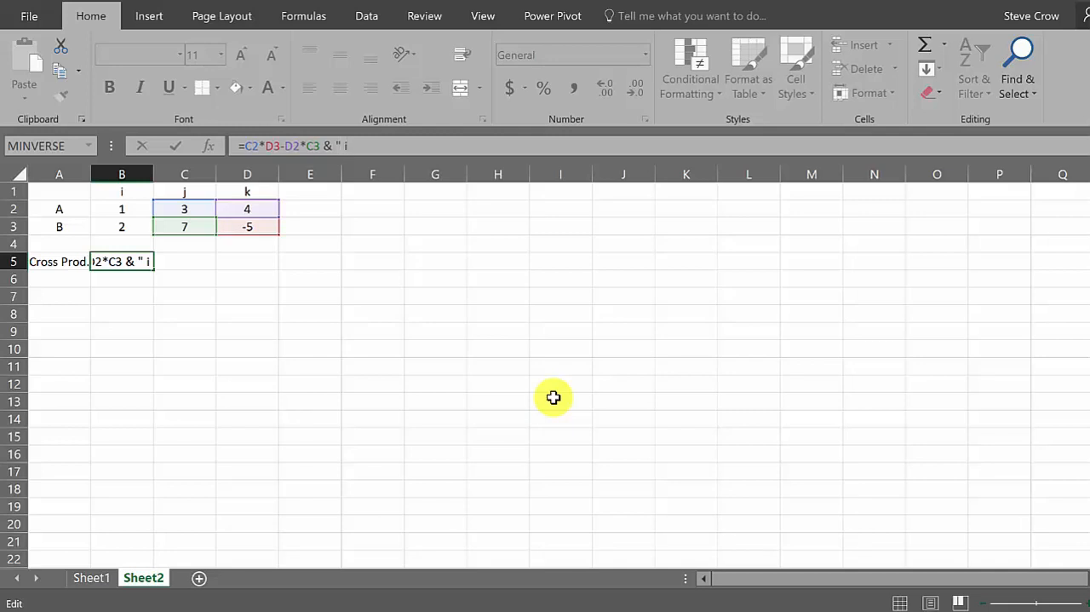
{"action": "type", "text": "\""}
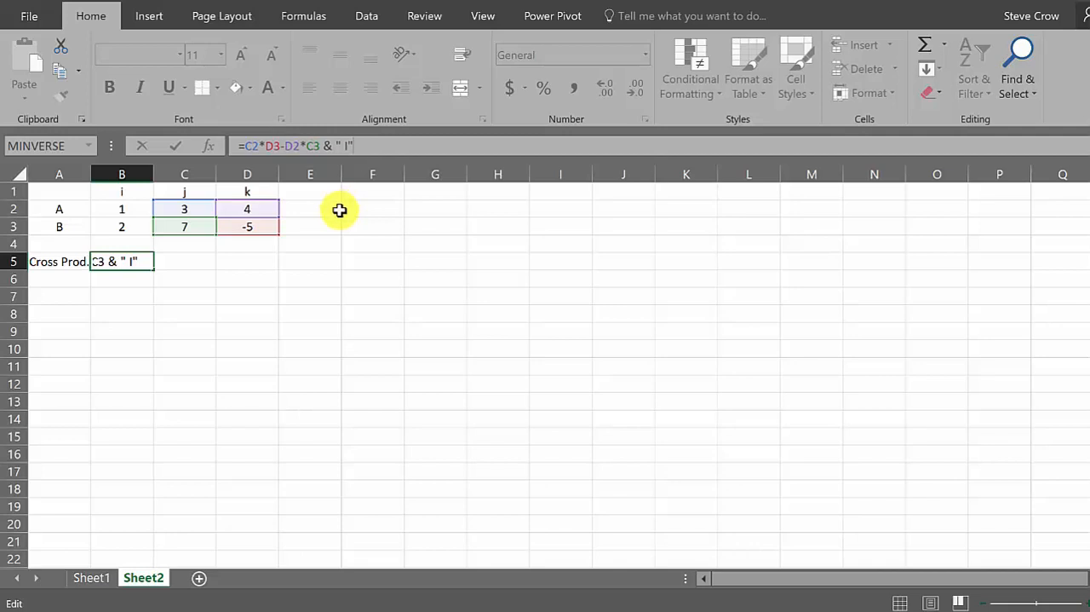
{"action": "mouse_move", "coordinate": [358, 196]}
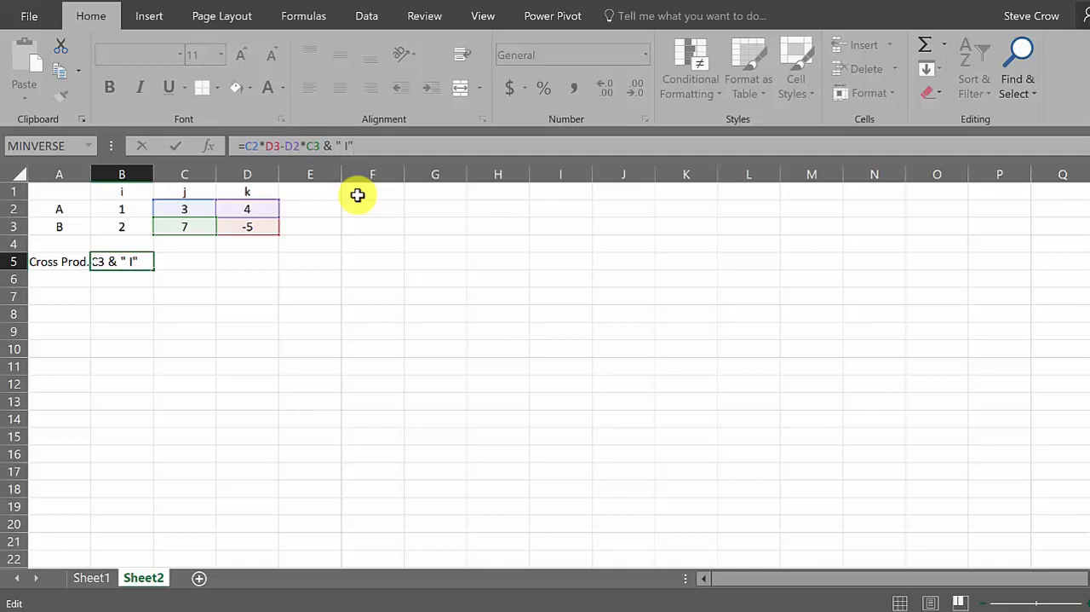
{"action": "key", "text": "Return"}
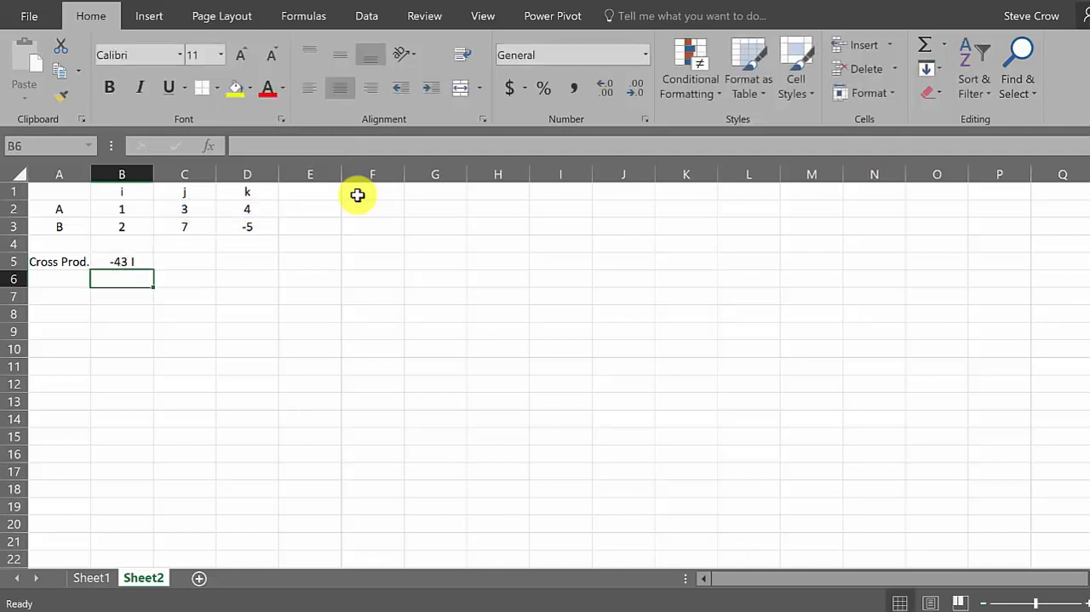
{"action": "mouse_move", "coordinate": [230, 249]}
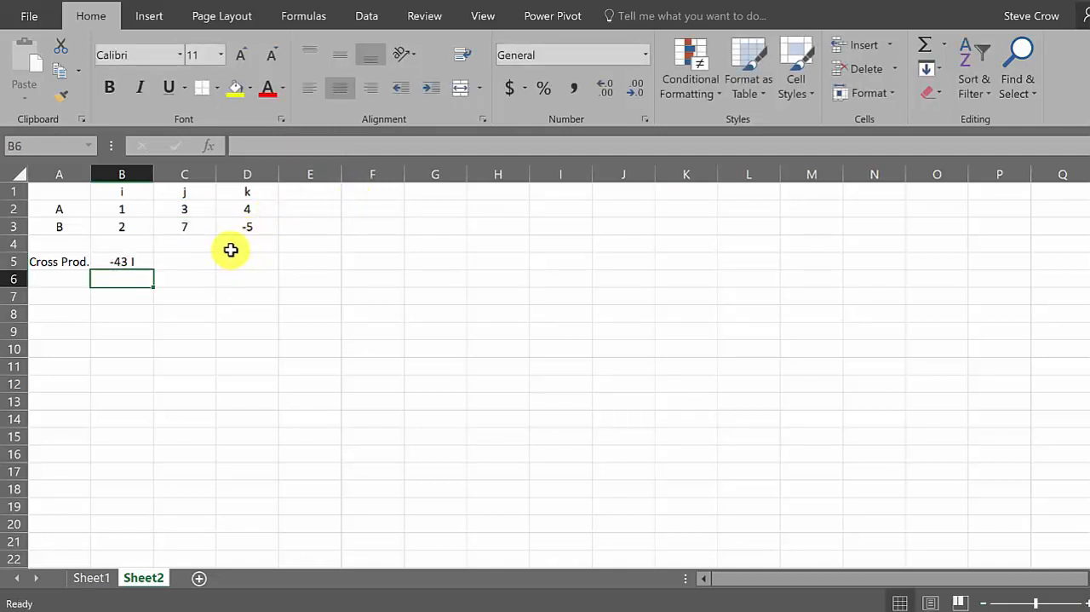
{"action": "mouse_move", "coordinate": [118, 254]}
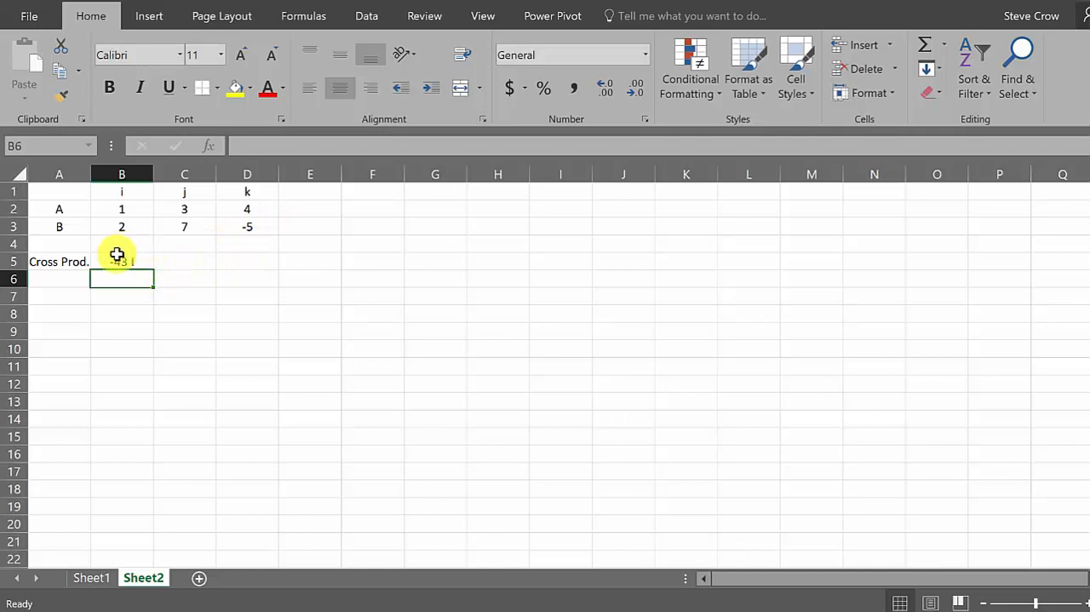
Correct B5's label to a lowercase i so it reads -43 i.
{"action": "left_click", "coordinate": [121, 260]}
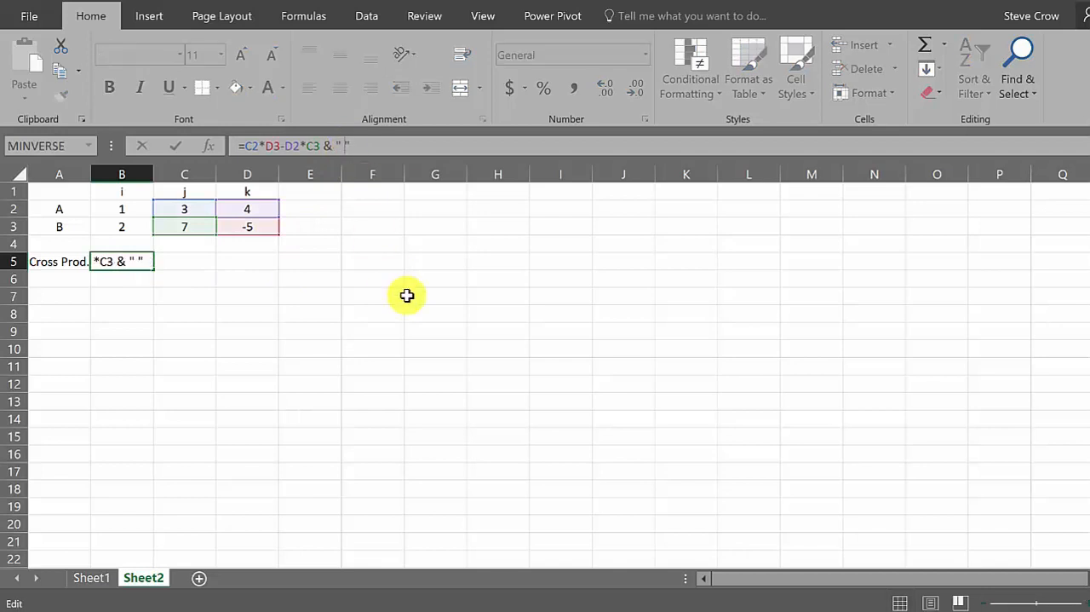
{"action": "type", "text": "i"}
{"action": "key", "text": "Return"}
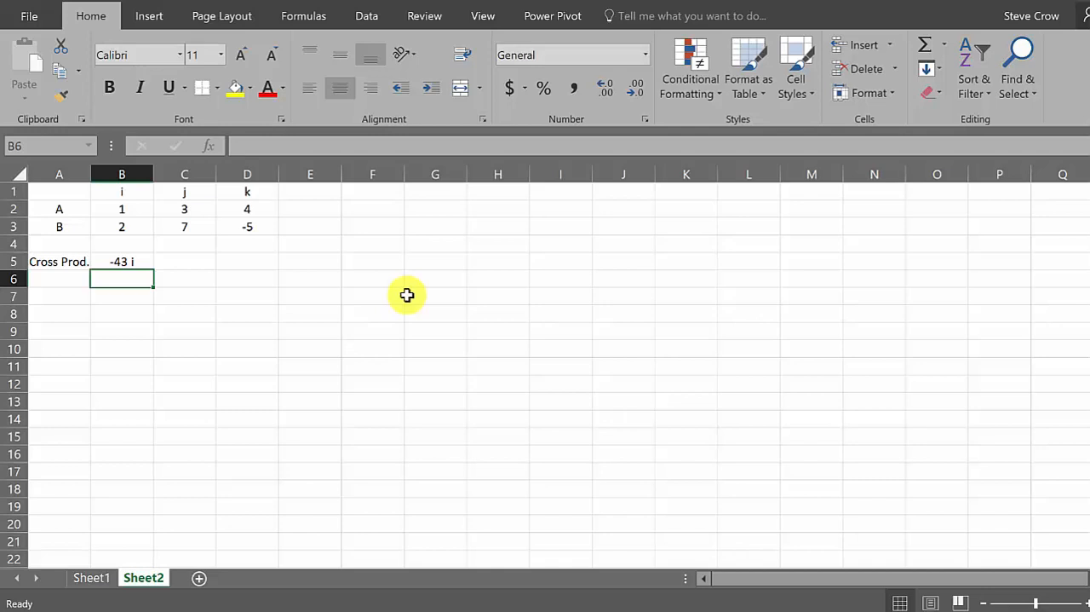
Enter =-(B2*D3-D2*B3)&" j" in C5, showing 13 j.
{"action": "left_click", "coordinate": [184, 262]}
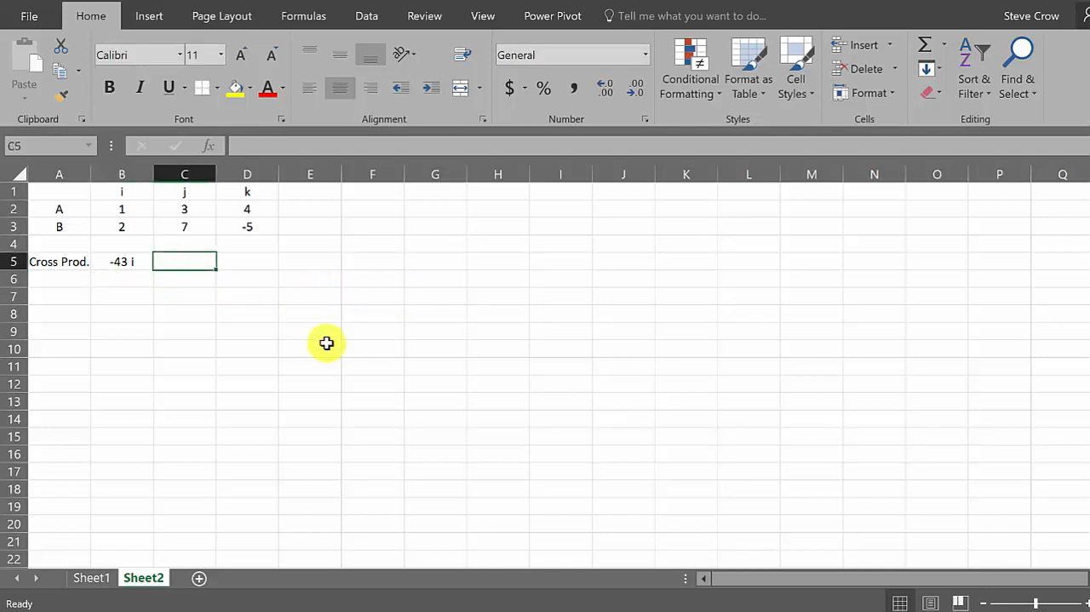
{"action": "mouse_move", "coordinate": [337, 352]}
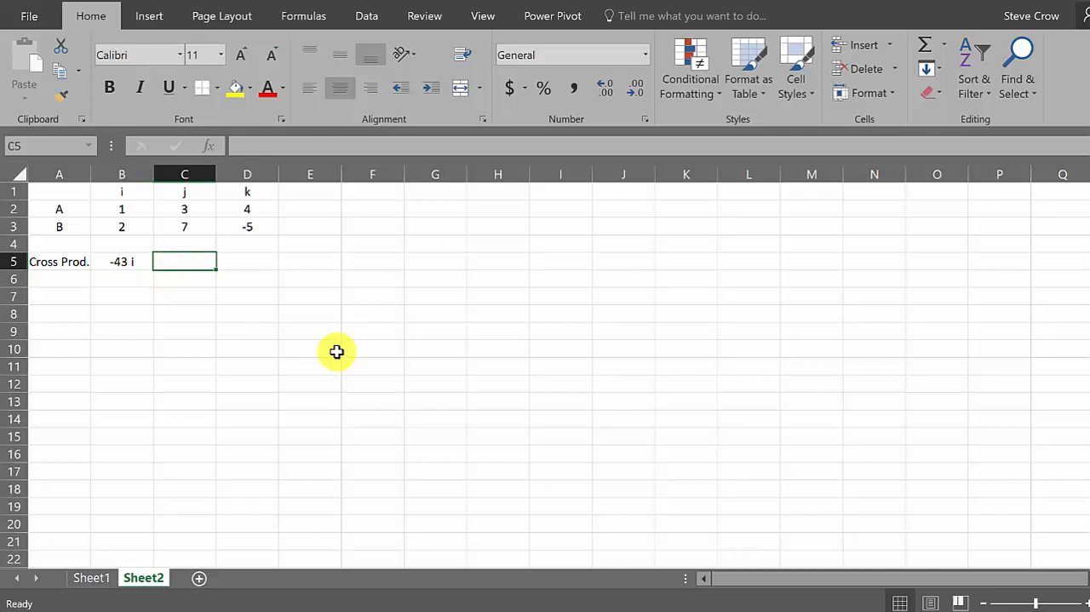
{"action": "type", "text": "="}
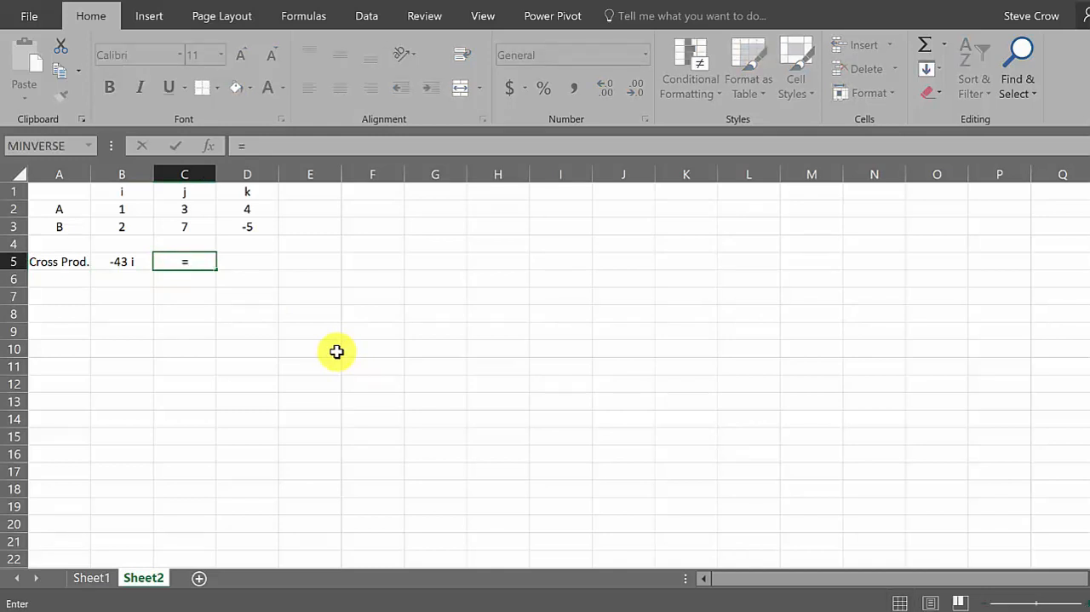
{"action": "type", "text": "-"}
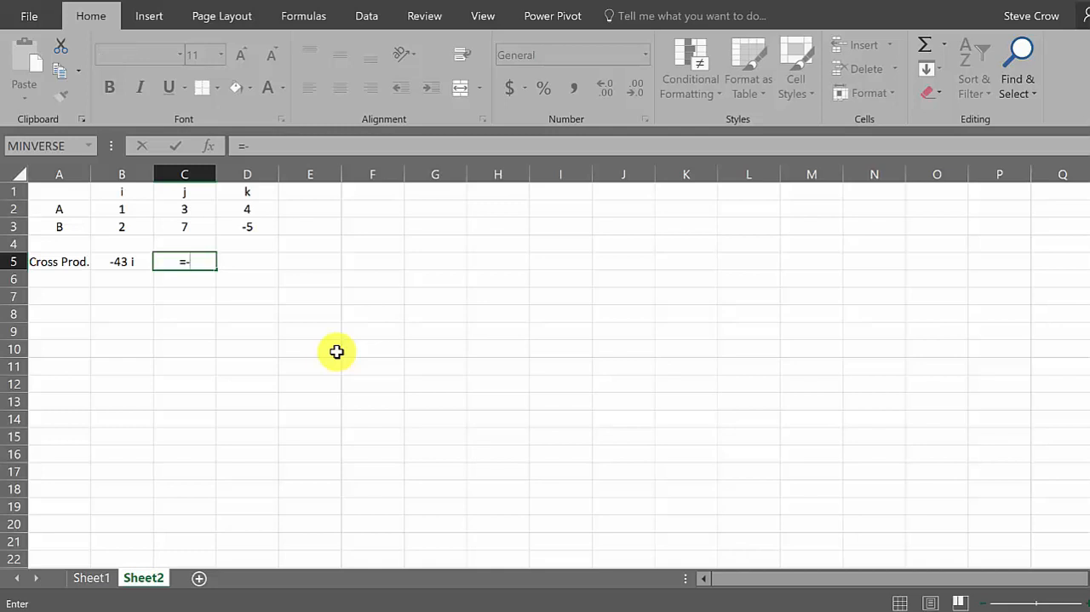
{"action": "type", "text": "("}
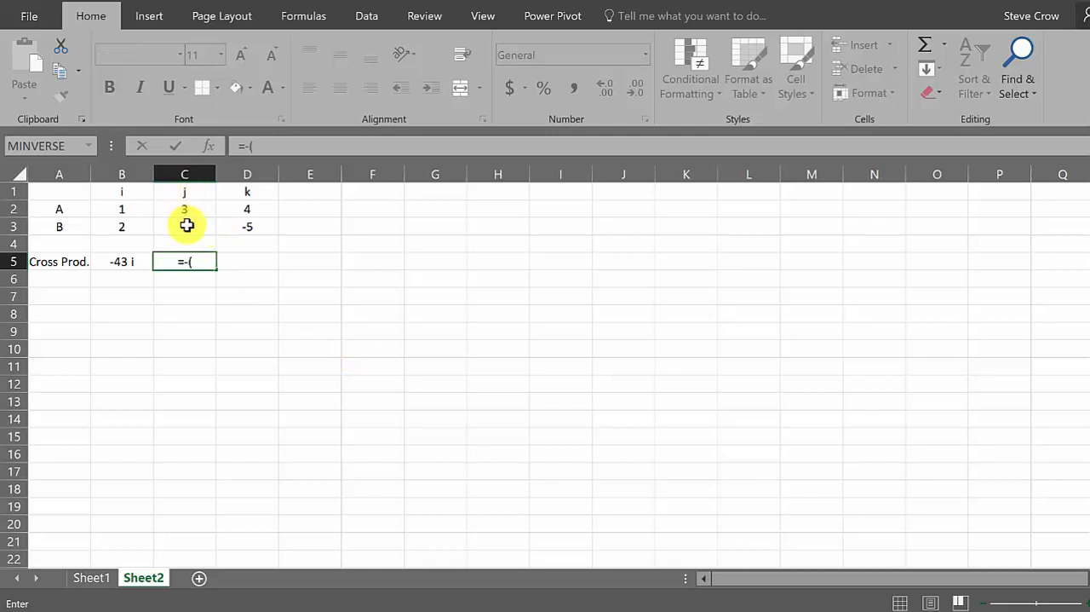
{"action": "left_click", "coordinate": [122, 209]}
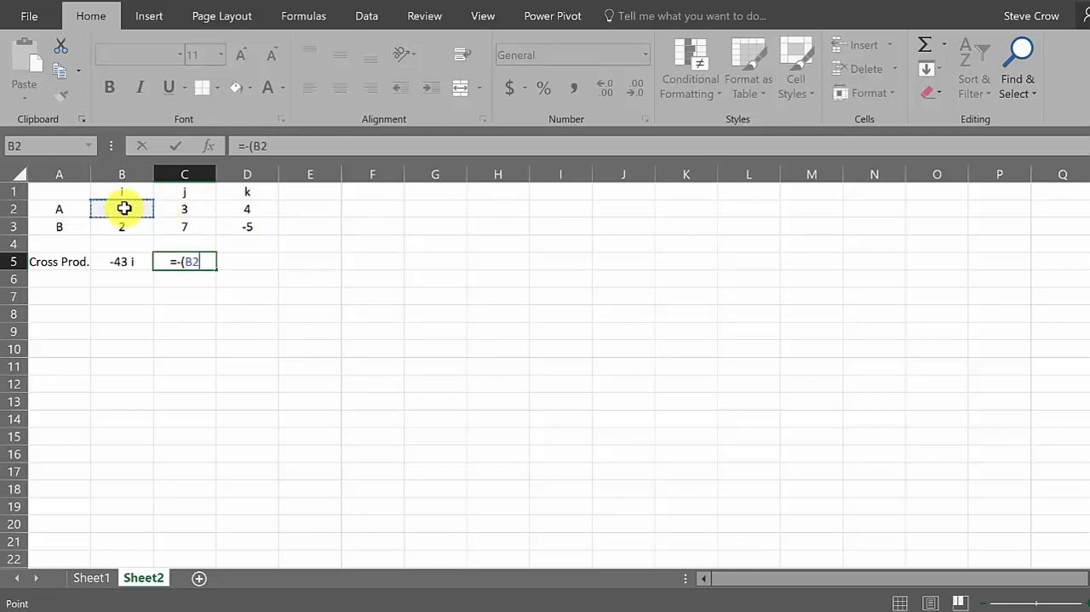
{"action": "type", "text": "*"}
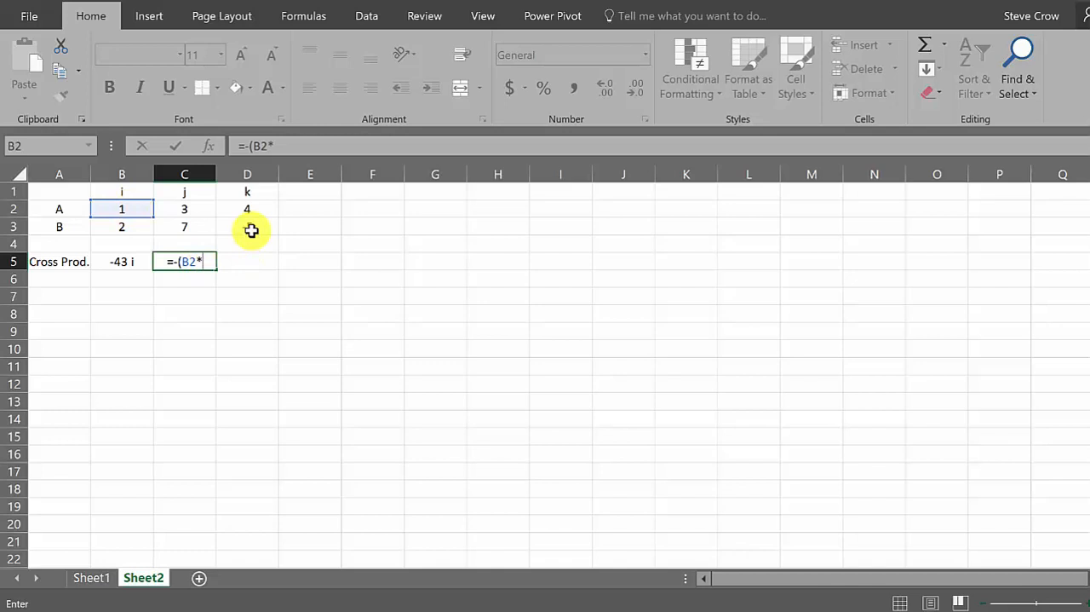
{"action": "left_click", "coordinate": [247, 226]}
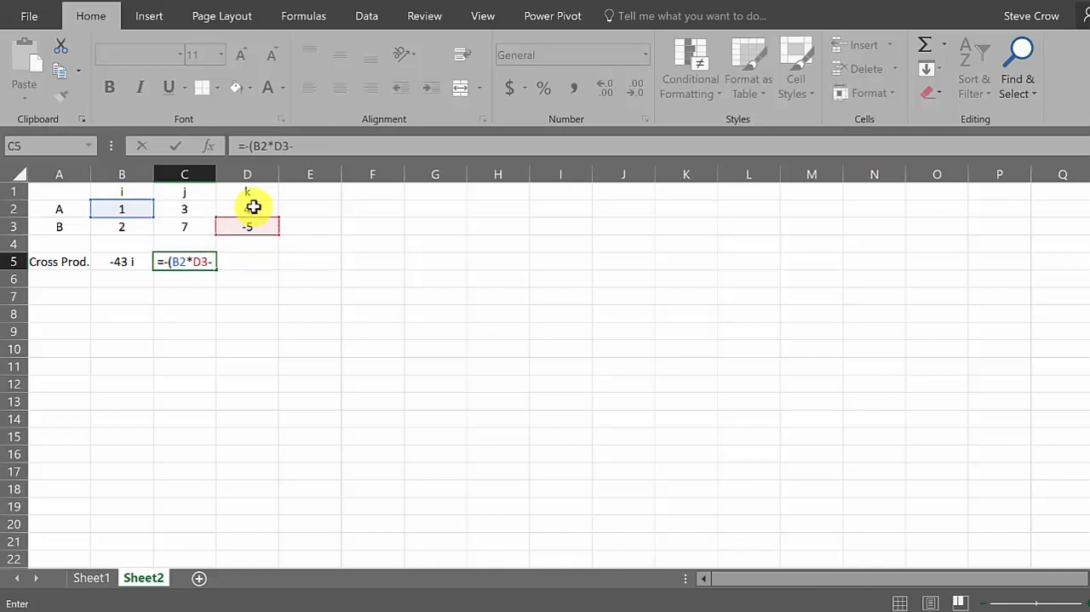
{"action": "left_click", "coordinate": [247, 208]}
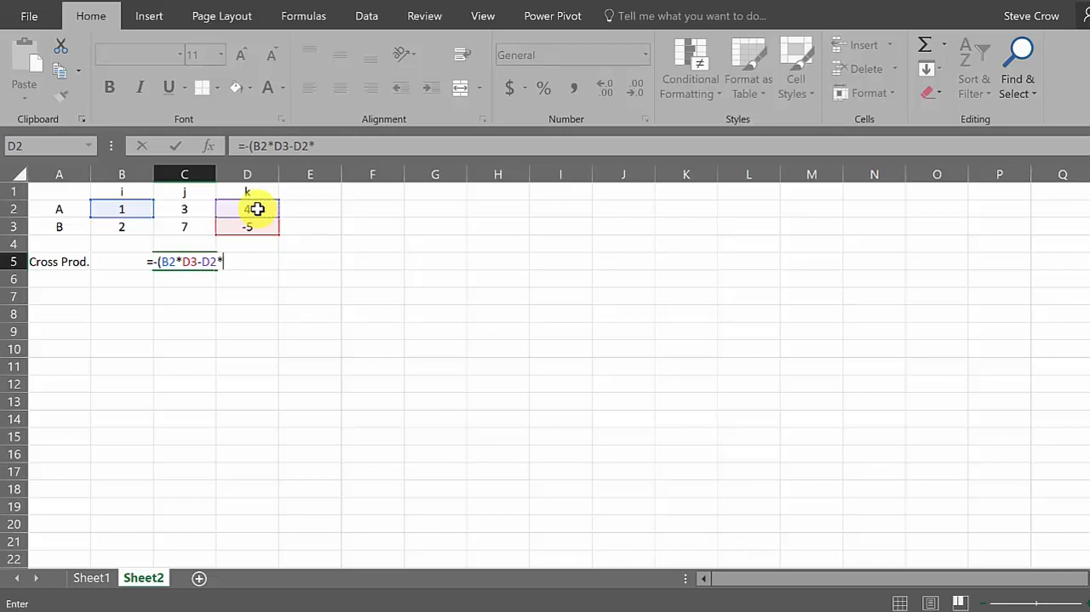
{"action": "left_click", "coordinate": [121, 226]}
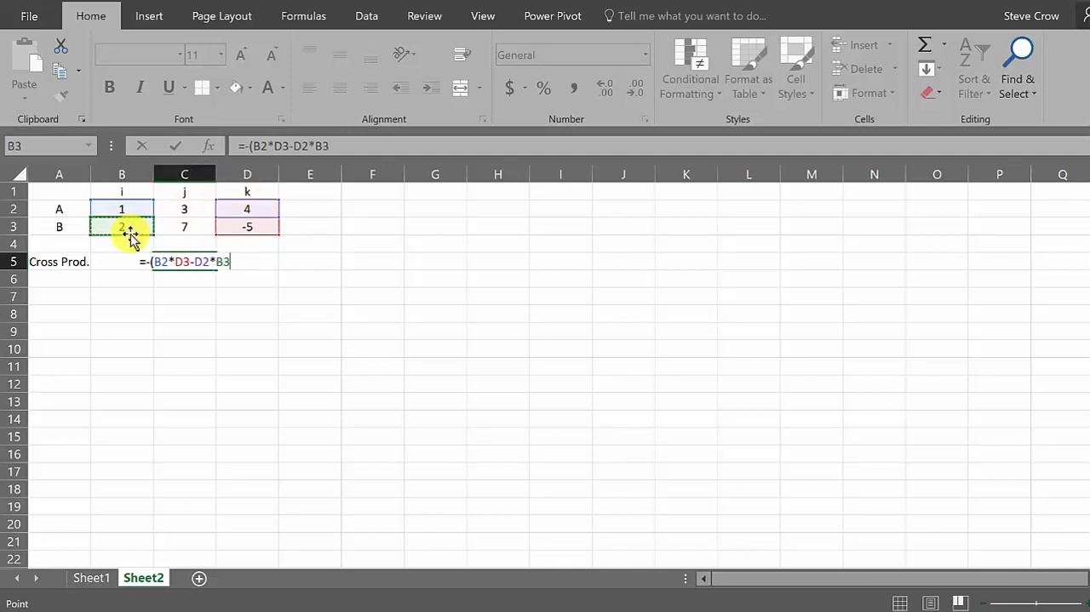
{"action": "type", "text": ")"}
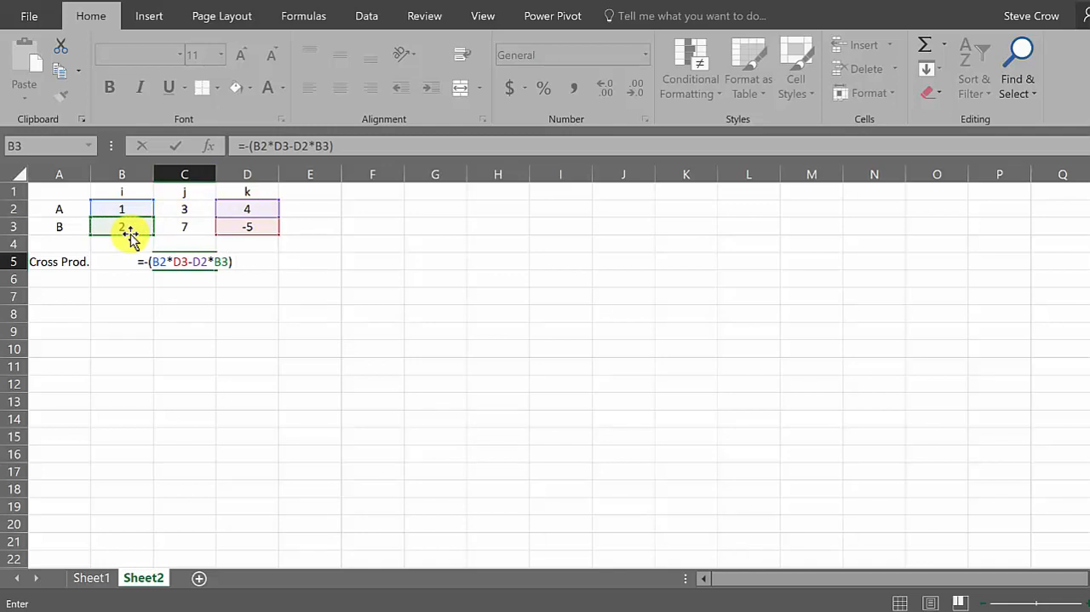
{"action": "type", "text": "&\""}
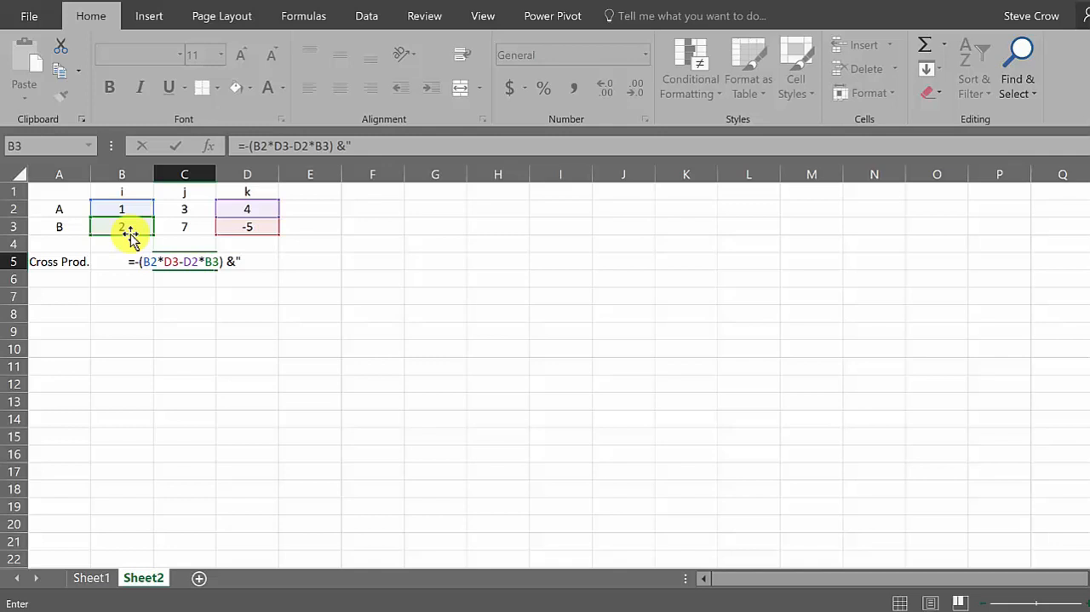
{"action": "type", "text": "j"}
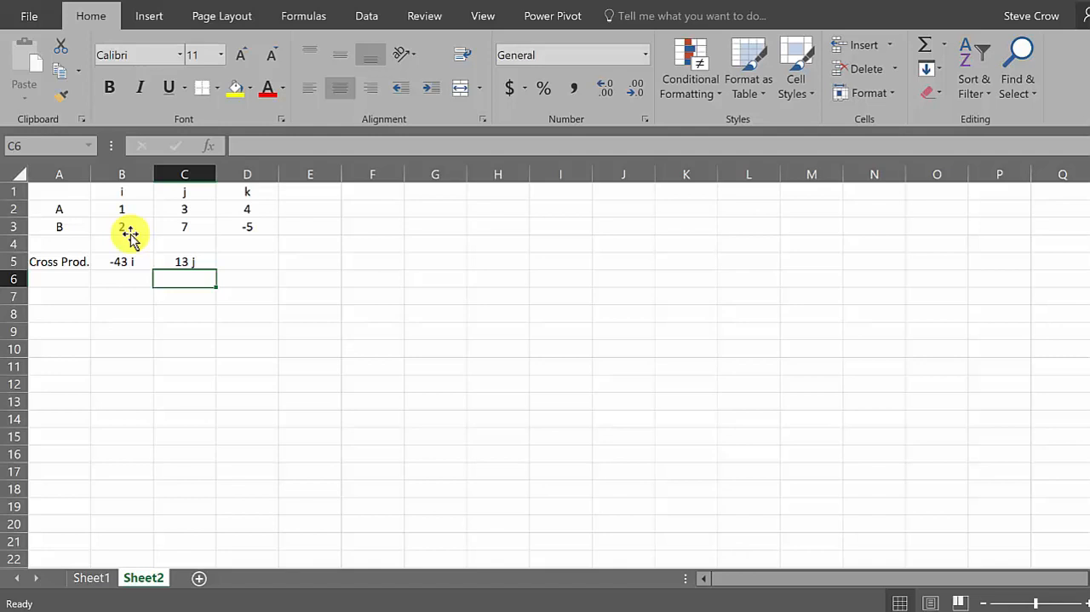
Enter =B2*C3-C2*B3 " k" in D5, which Excel rejects with a formula warning.
{"action": "left_click", "coordinate": [247, 262]}
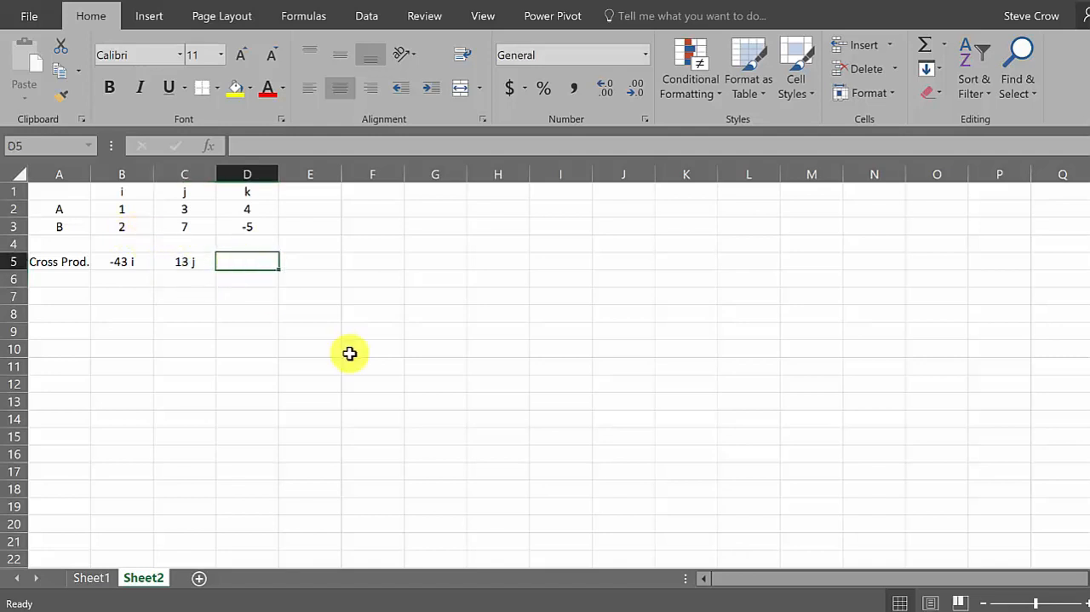
{"action": "type", "text": "="}
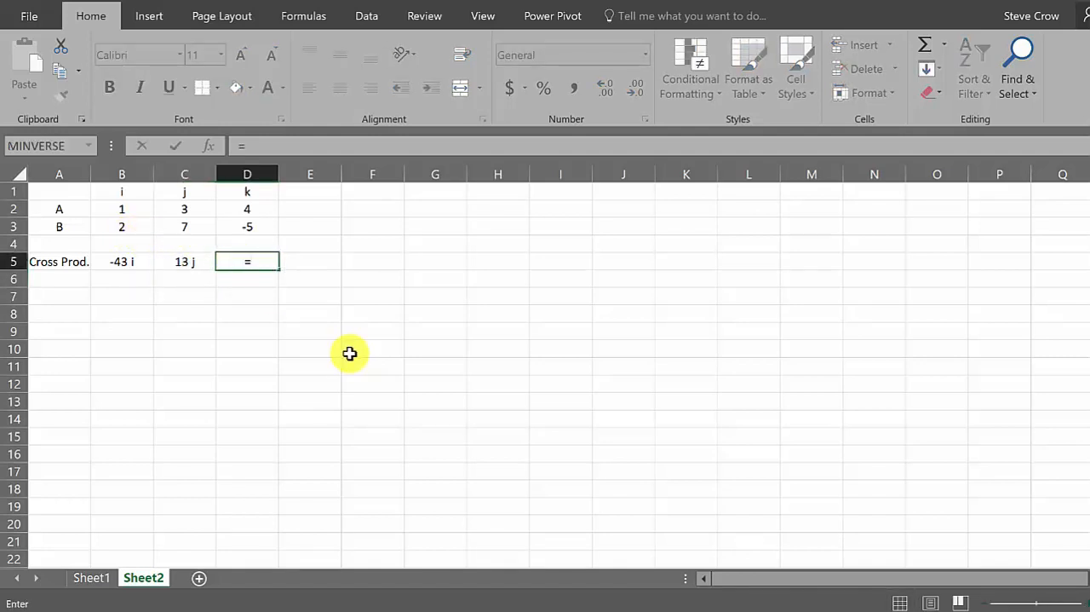
{"action": "mouse_move", "coordinate": [247, 202]}
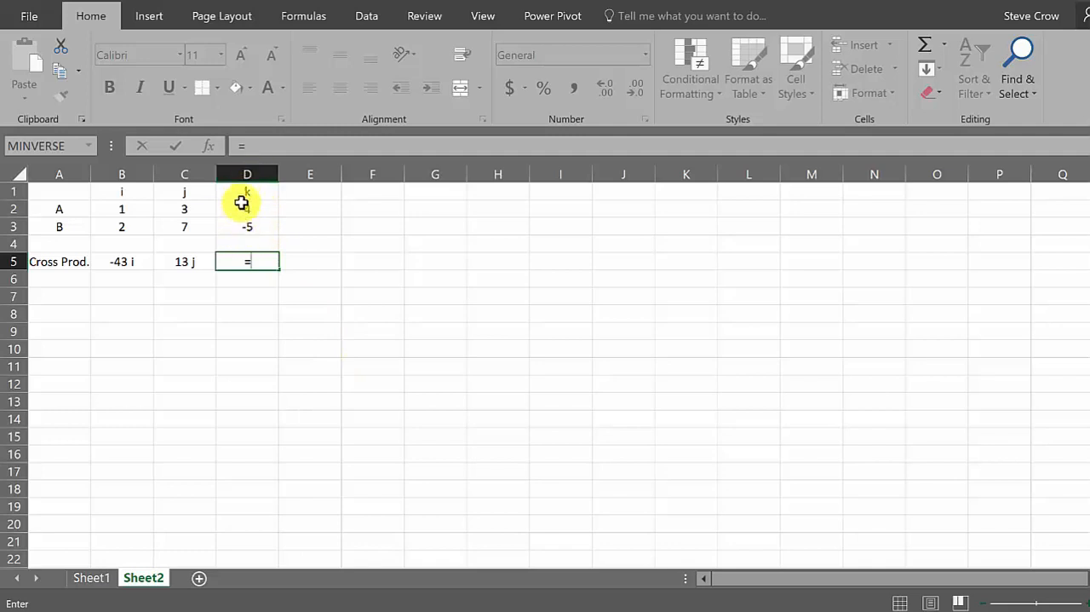
{"action": "mouse_move", "coordinate": [122, 208]}
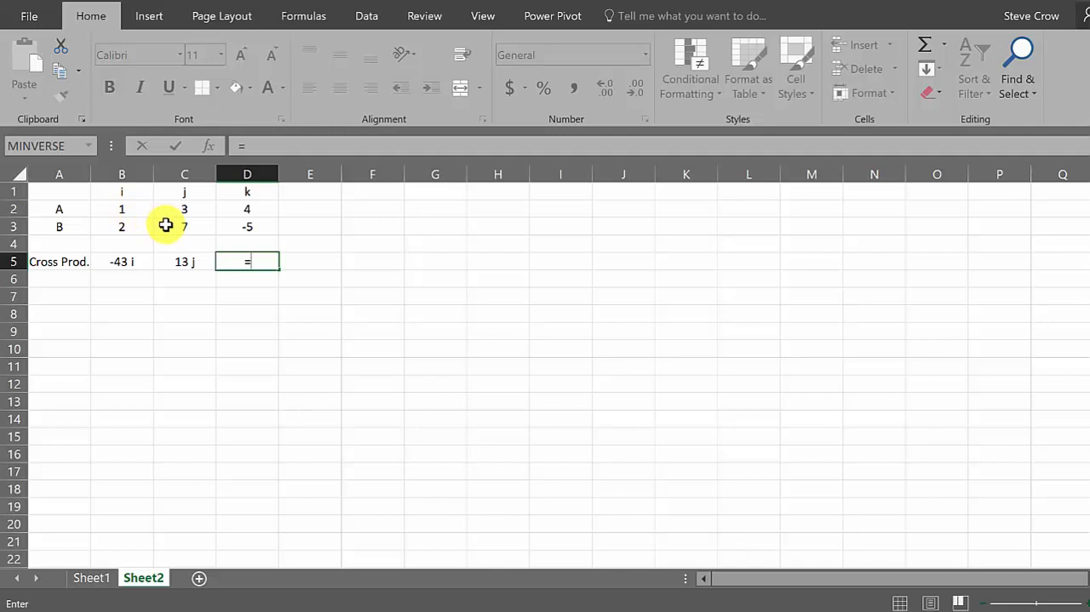
{"action": "left_click", "coordinate": [121, 209]}
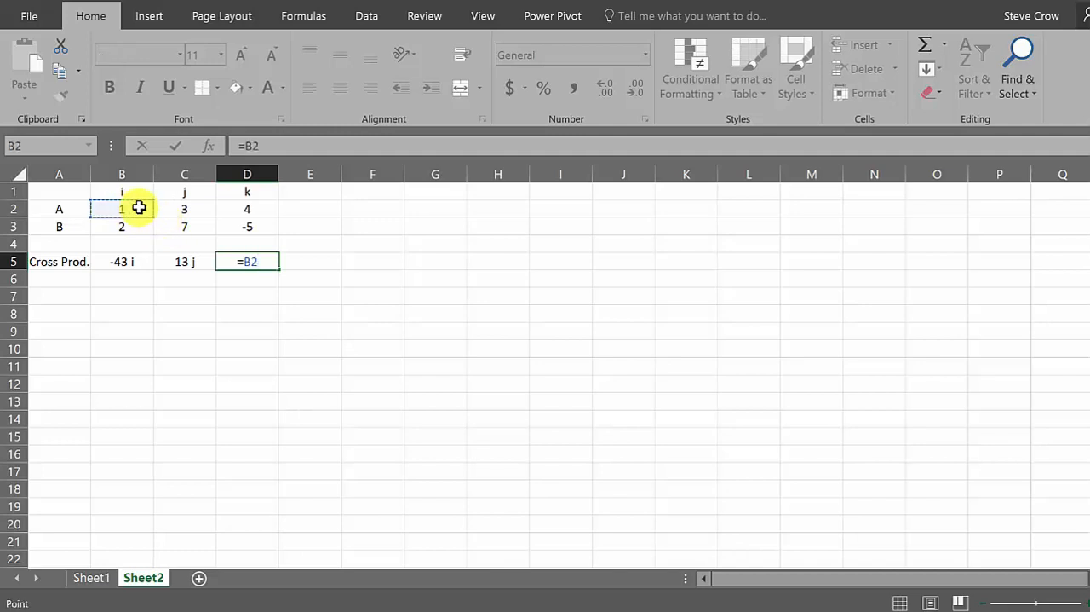
{"action": "type", "text": "*"}
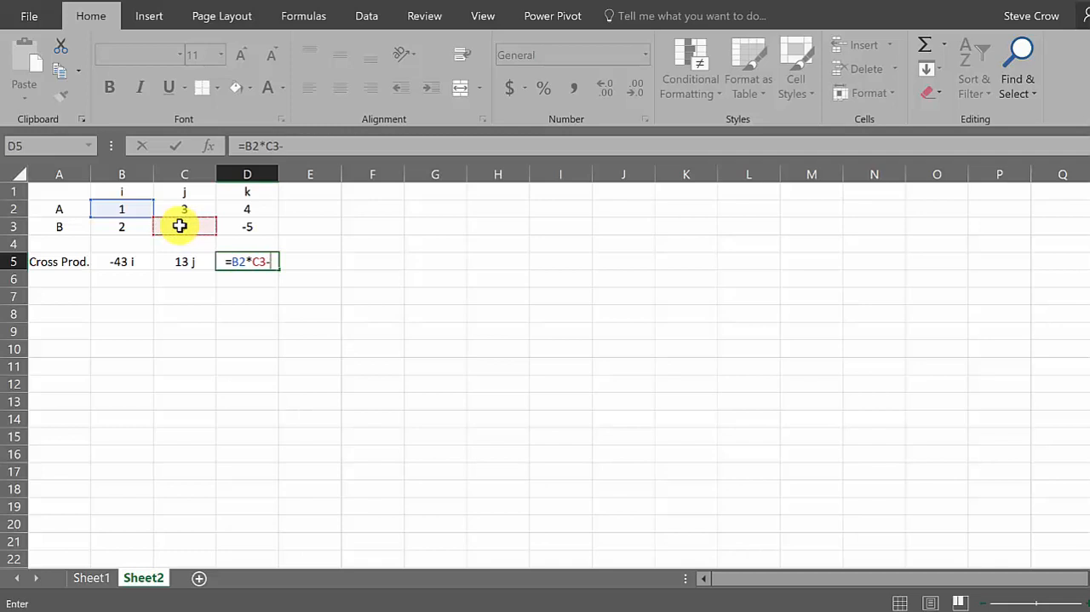
{"action": "left_click", "coordinate": [184, 208]}
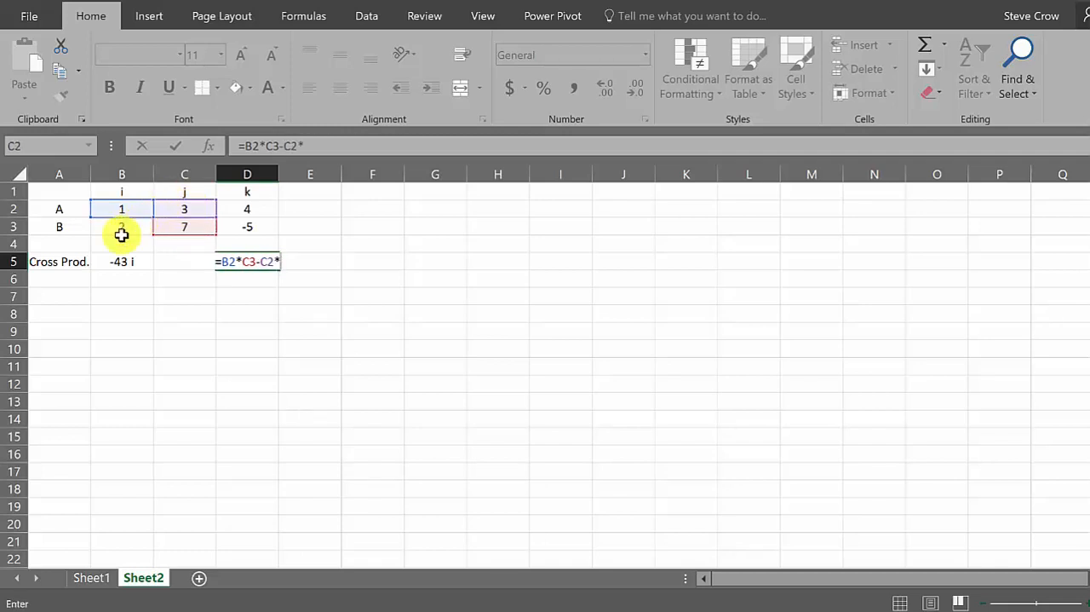
{"action": "left_click", "coordinate": [121, 226]}
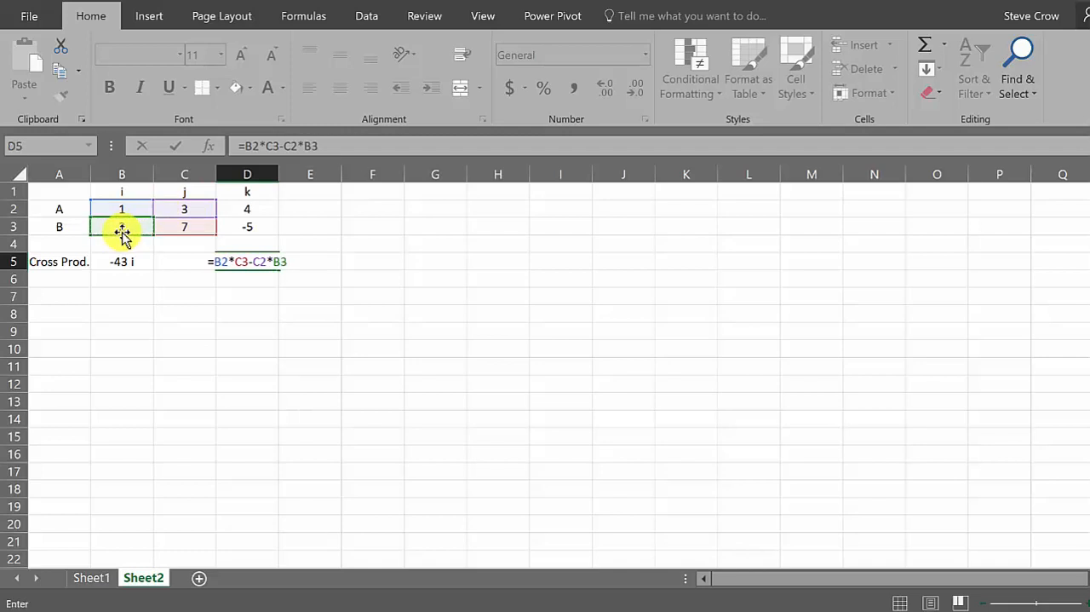
{"action": "type", "text": "\""}
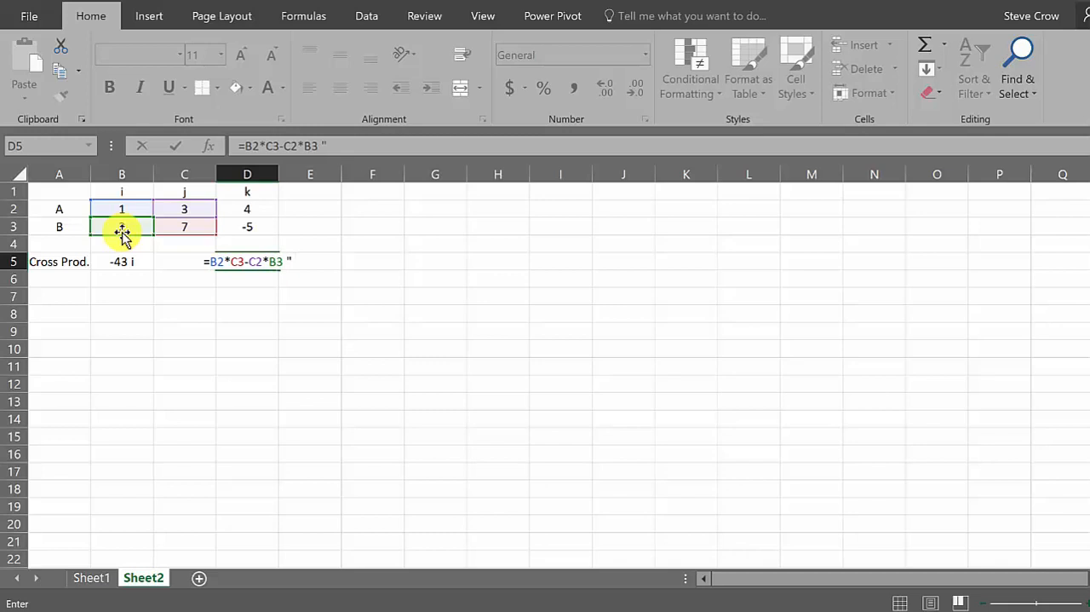
{"action": "type", "text": "k"}
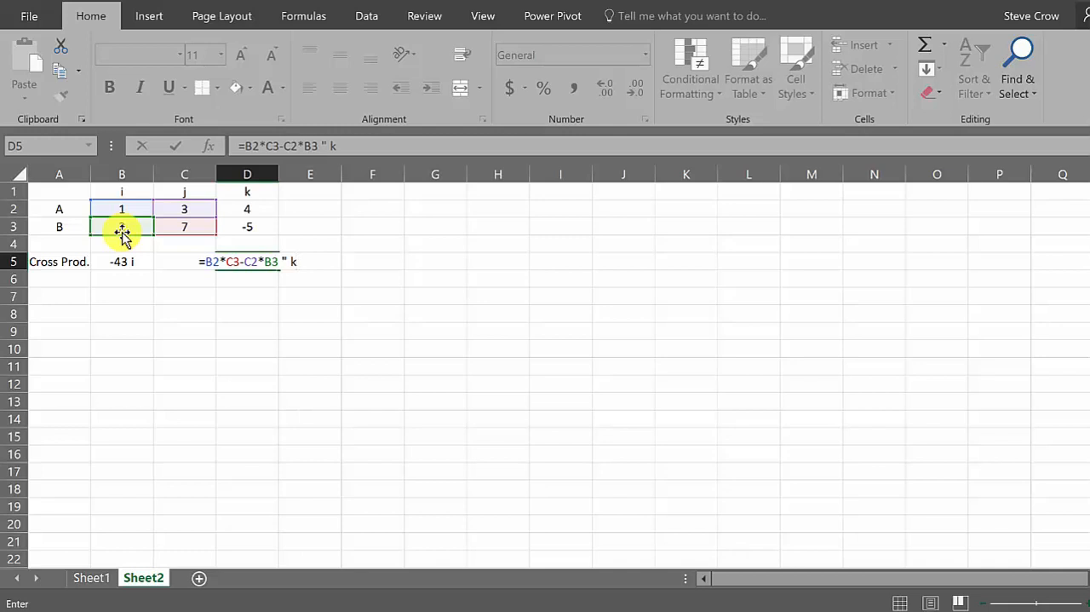
{"action": "type", "text": "\""}
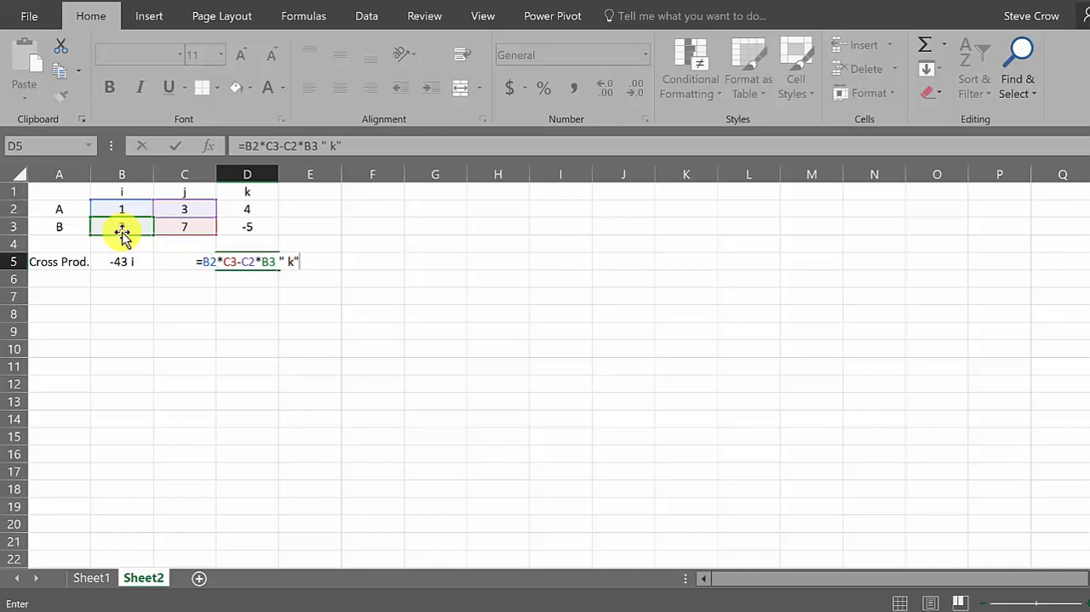
{"action": "key", "text": "Return"}
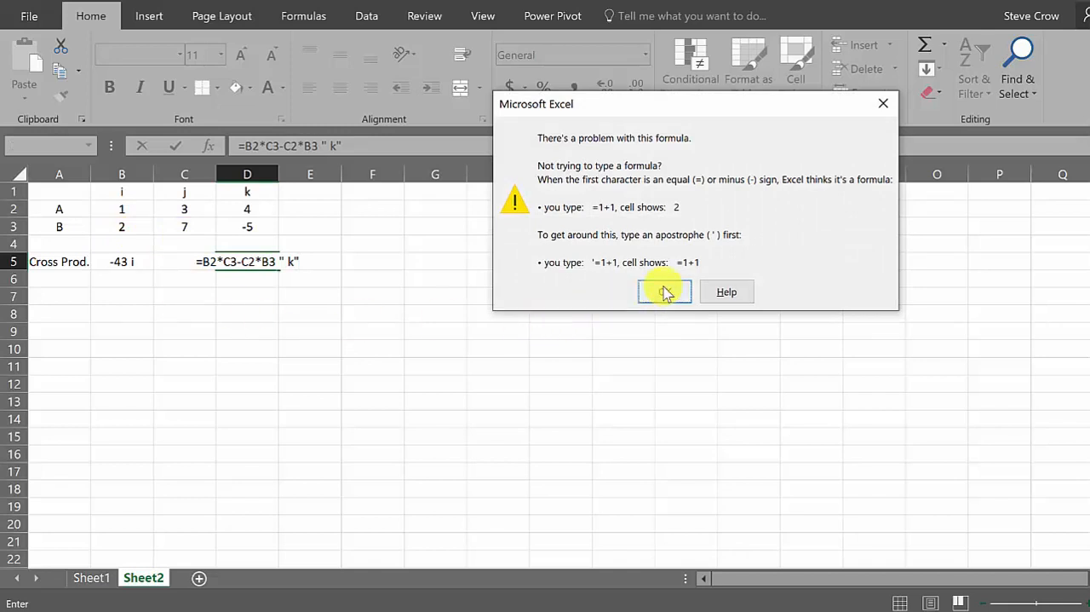
Fix the k-component formula with the missing & so D5 shows '1 k'.
{"action": "left_click", "coordinate": [665, 291]}
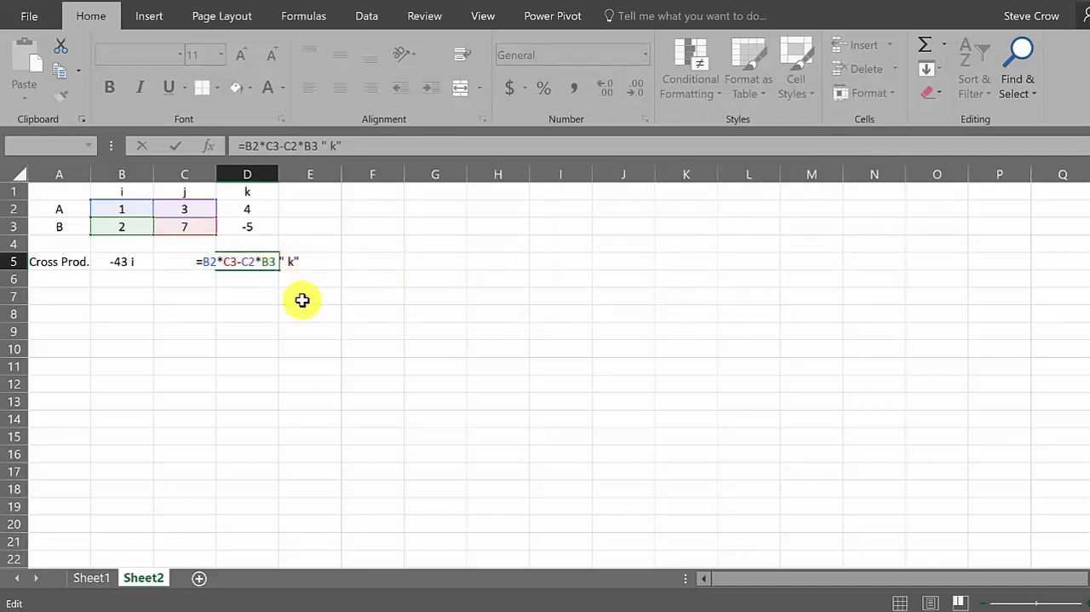
{"action": "key", "text": "Return"}
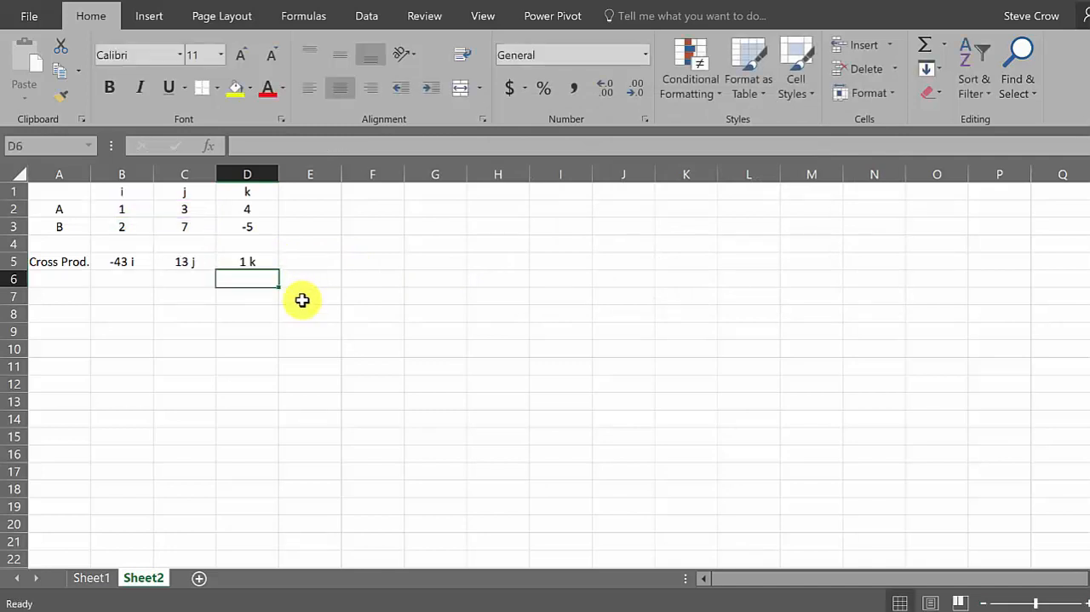
{"action": "mouse_move", "coordinate": [179, 287]}
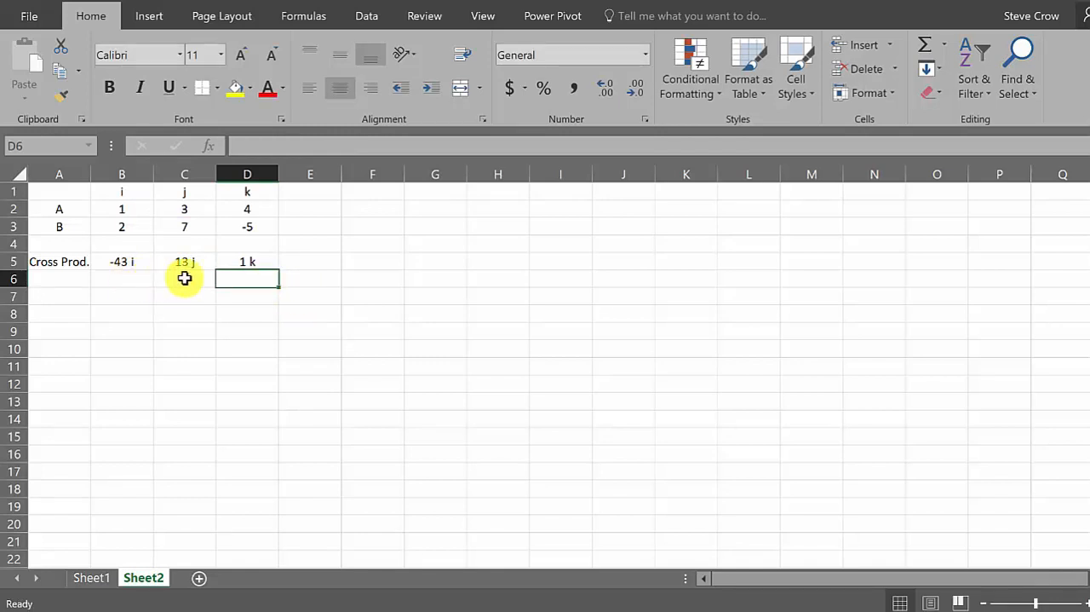
{"action": "mouse_move", "coordinate": [272, 272]}
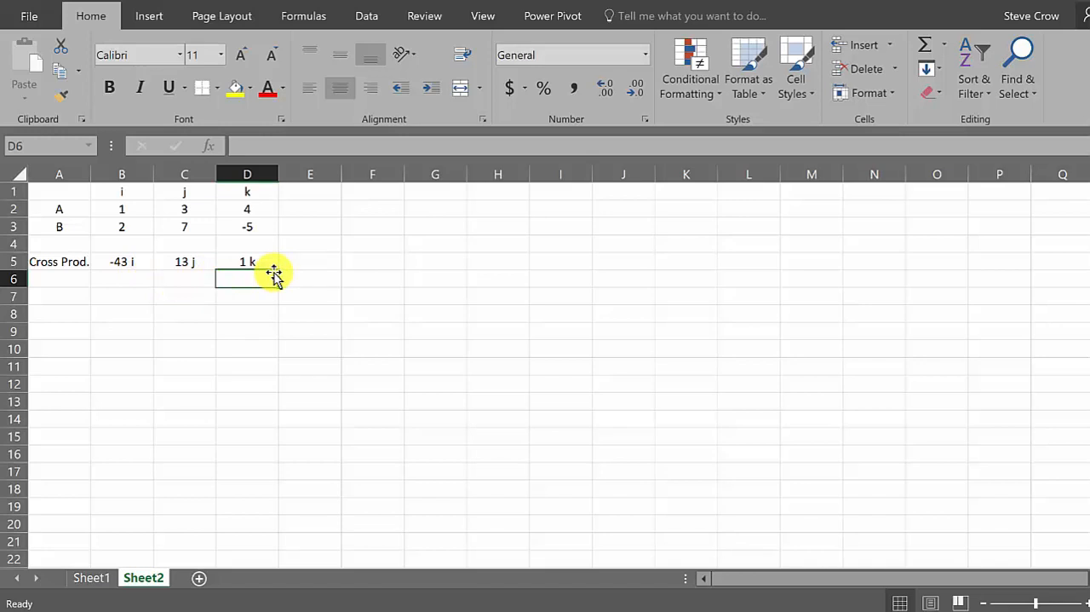
{"action": "mouse_move", "coordinate": [181, 224]}
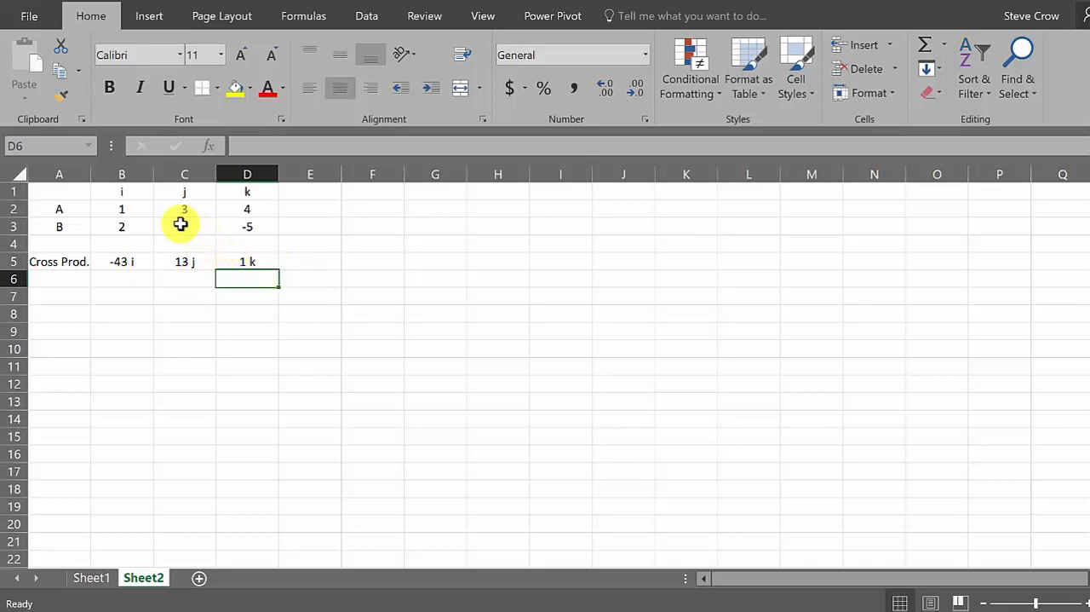
Change vector B's j value in C3 to -2.
{"action": "left_click", "coordinate": [184, 225]}
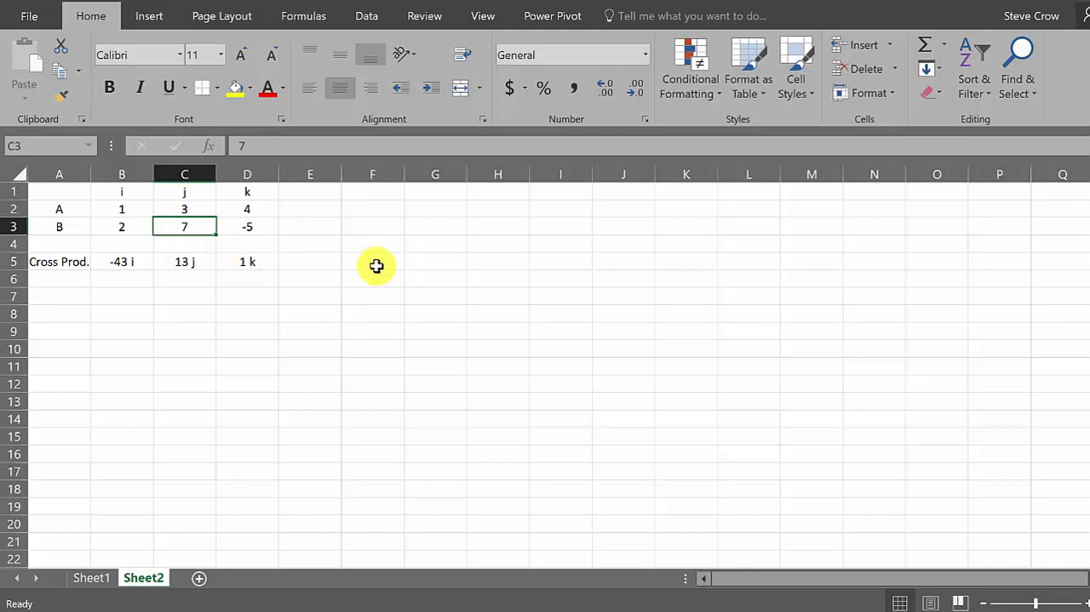
{"action": "type", "text": "-2"}
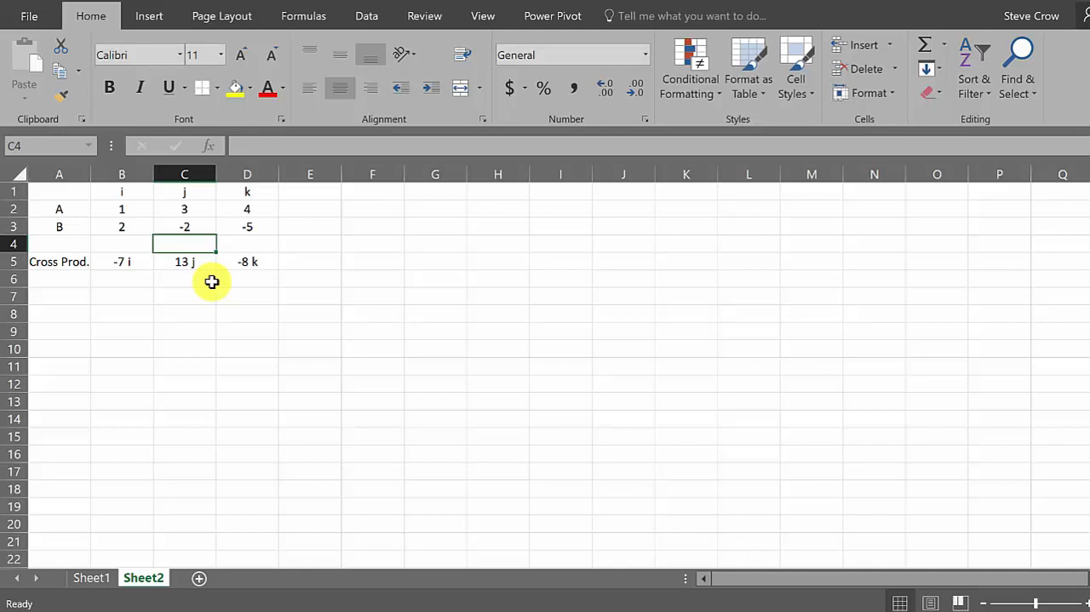
{"action": "mouse_move", "coordinate": [914, 183]}
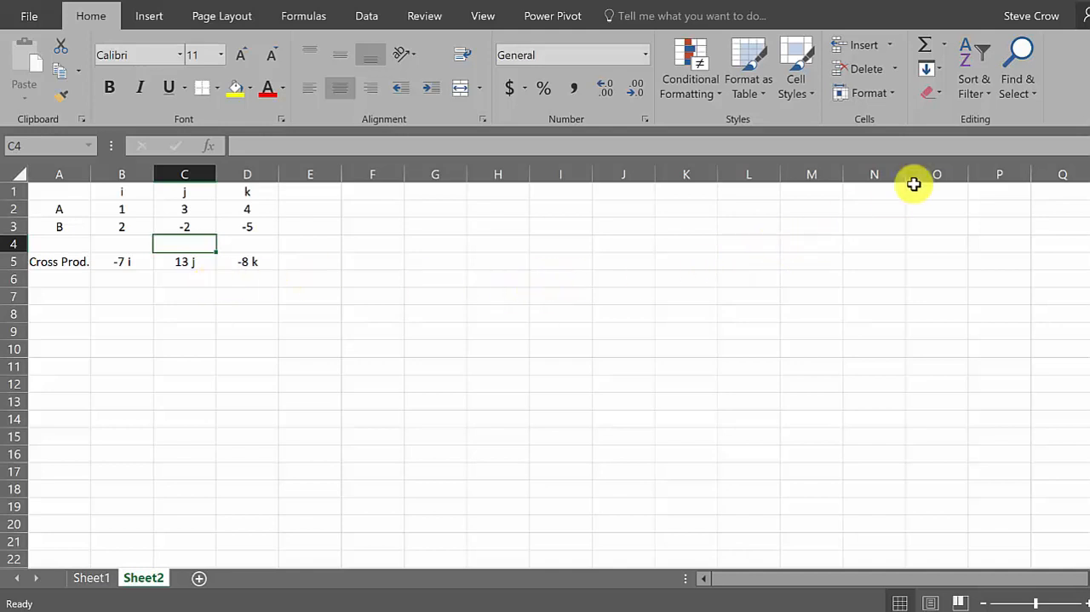